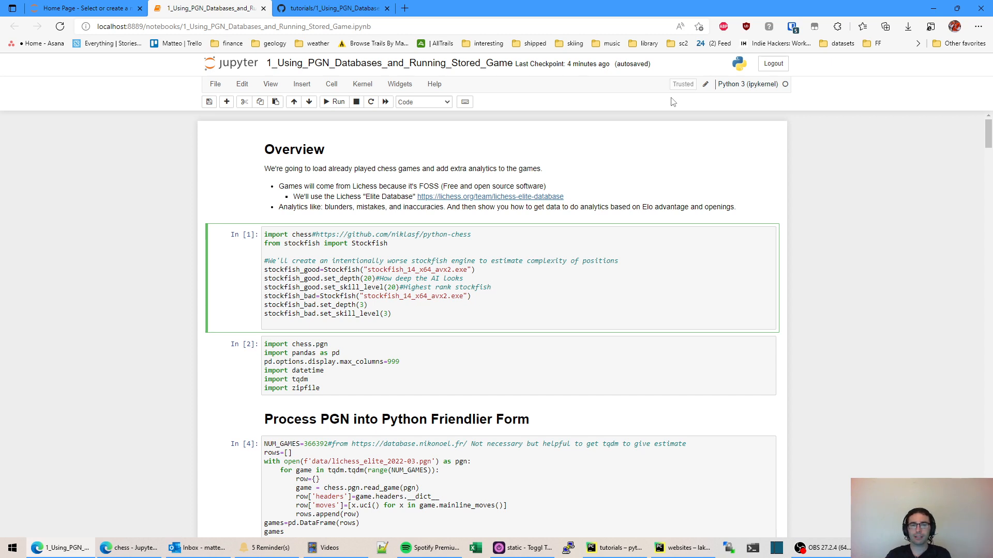
- Open the lichess.org/team/lichess-elite-database link from the Overview cell in a new tab
click(490, 287)
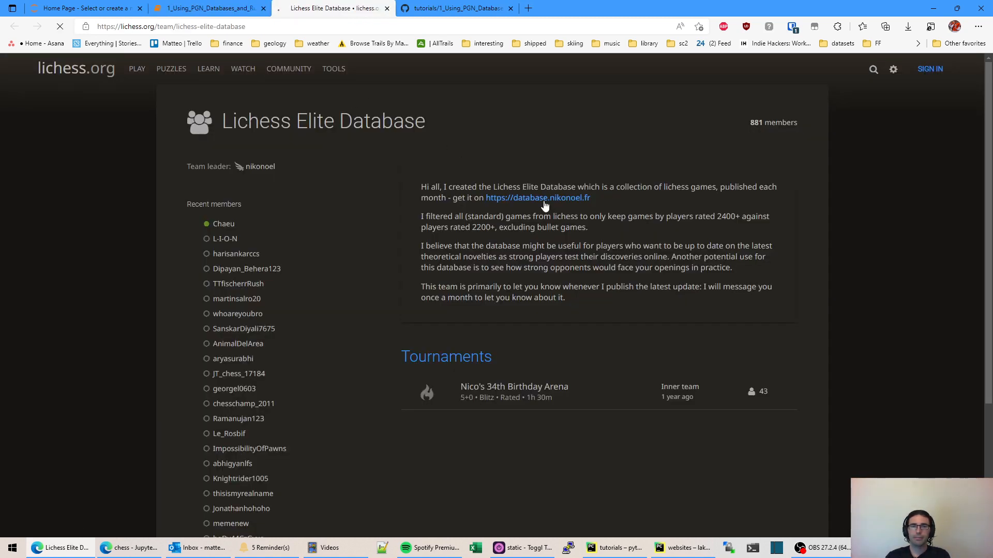
- Browse the database.nikonoel.fr page and its monthly PGN zip list, then return to the notebook
click(537, 198)
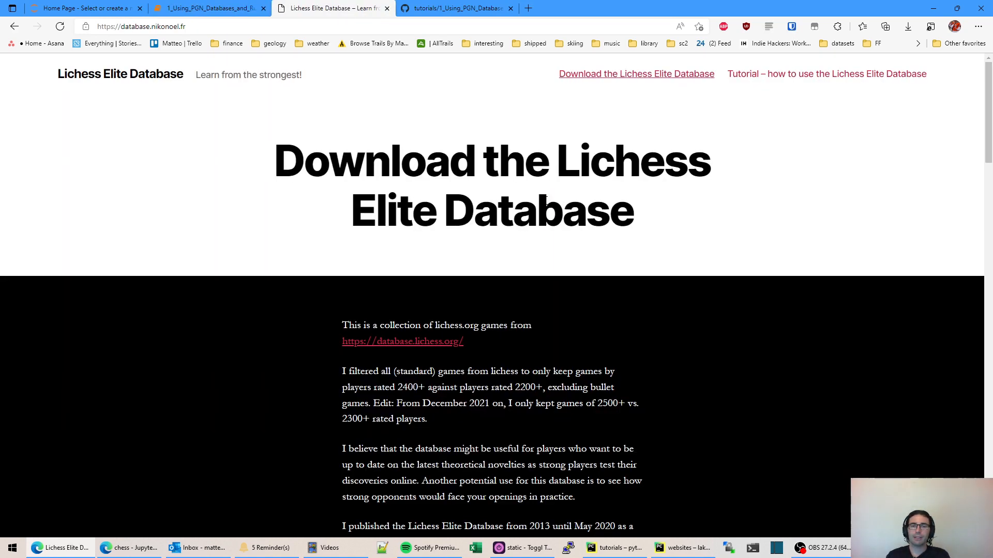
scroll(down, 3)
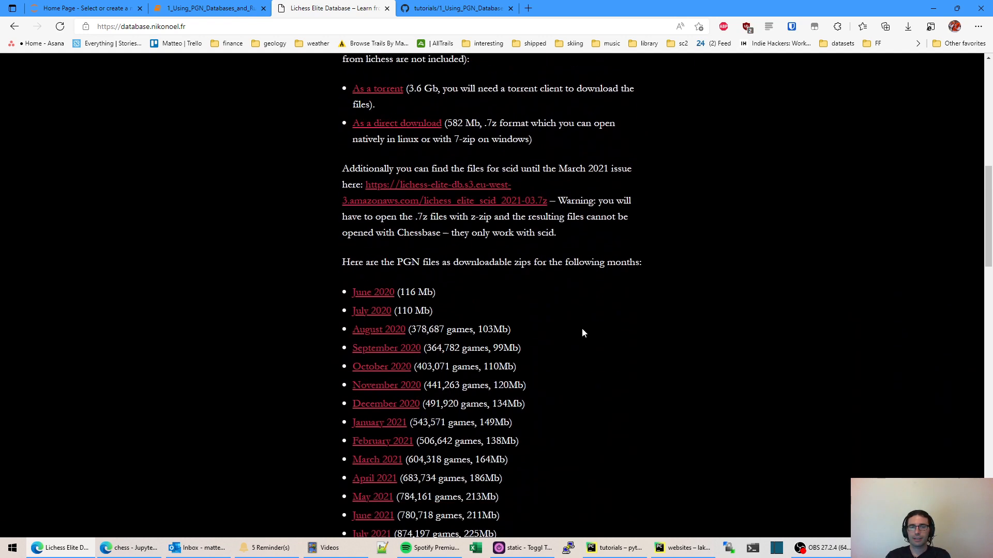
scroll(down, 3)
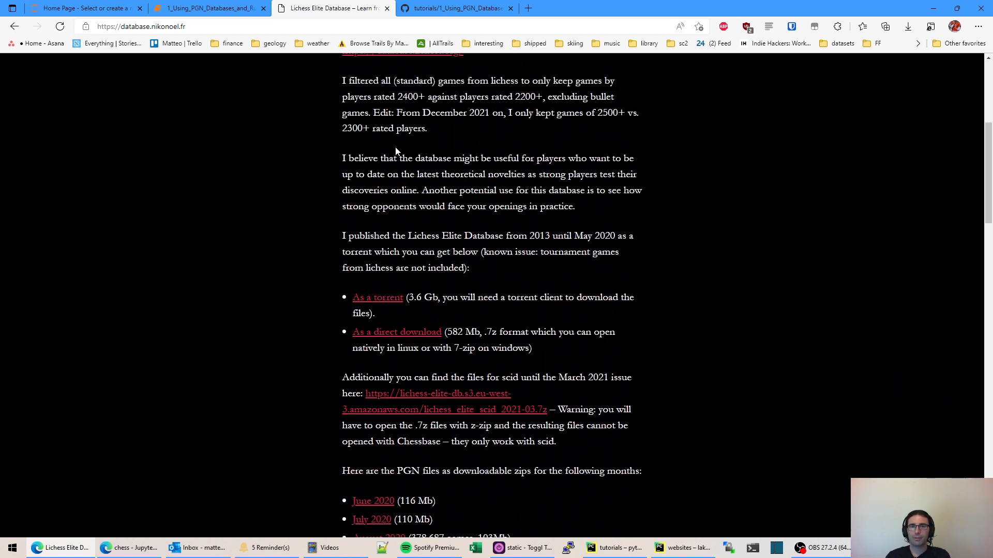
scroll(up, 3)
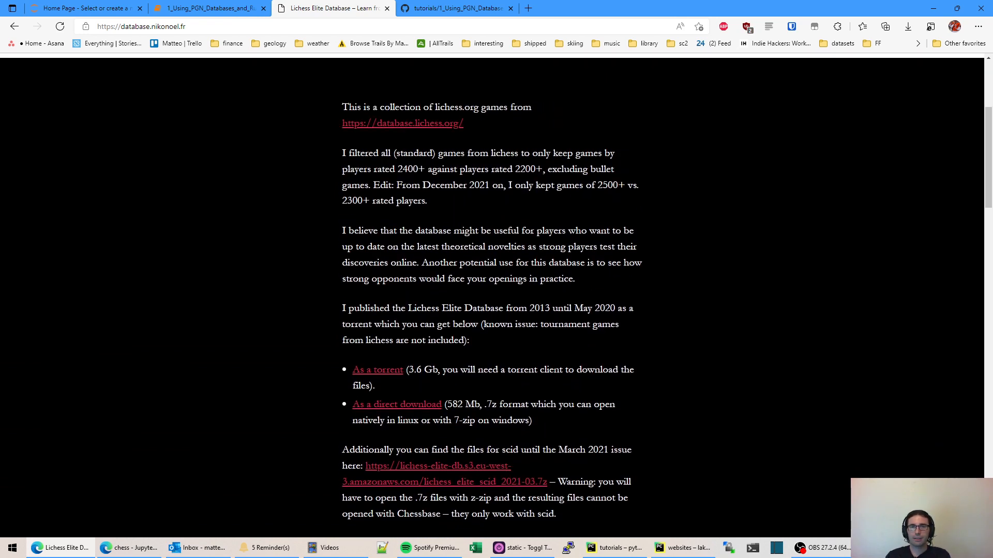
double_click(525, 169)
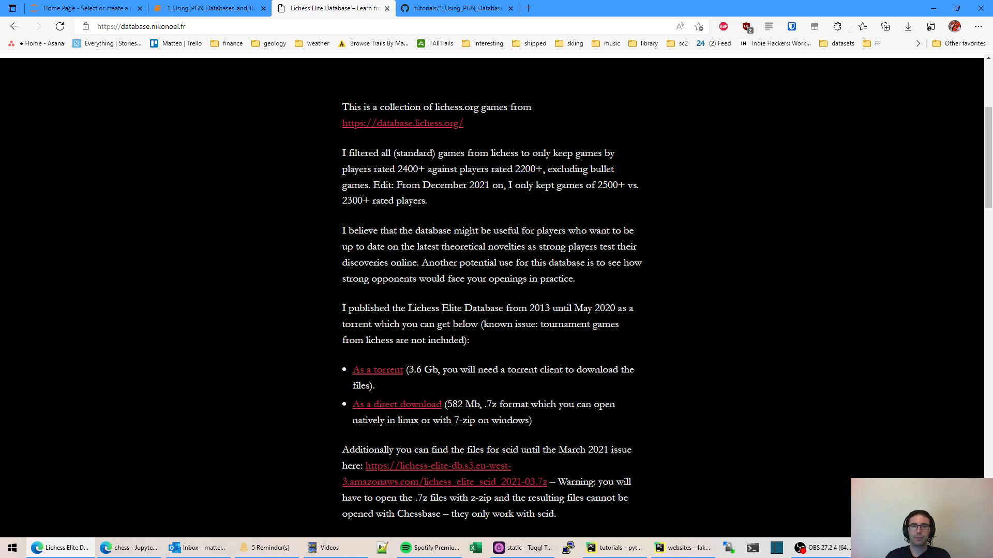
double_click(407, 169)
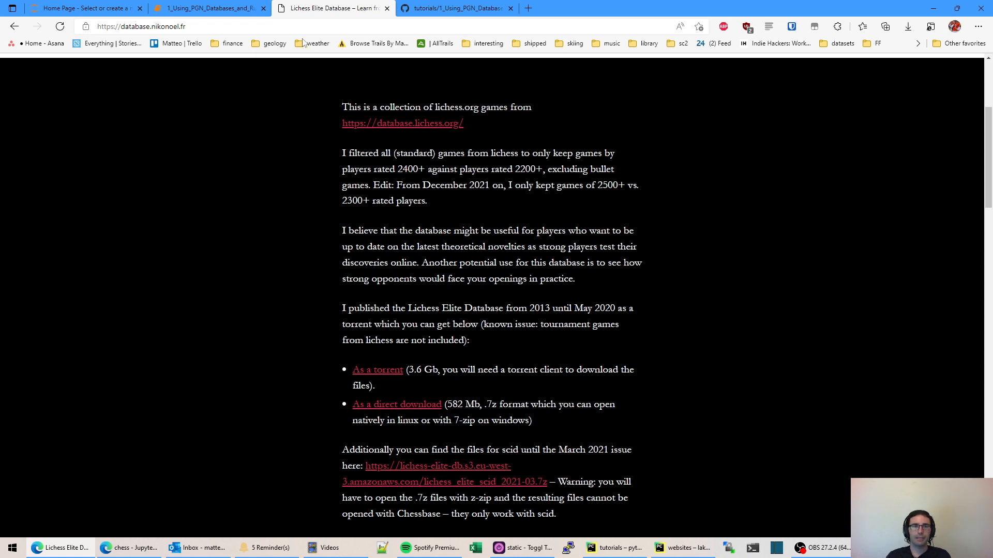
click(209, 8)
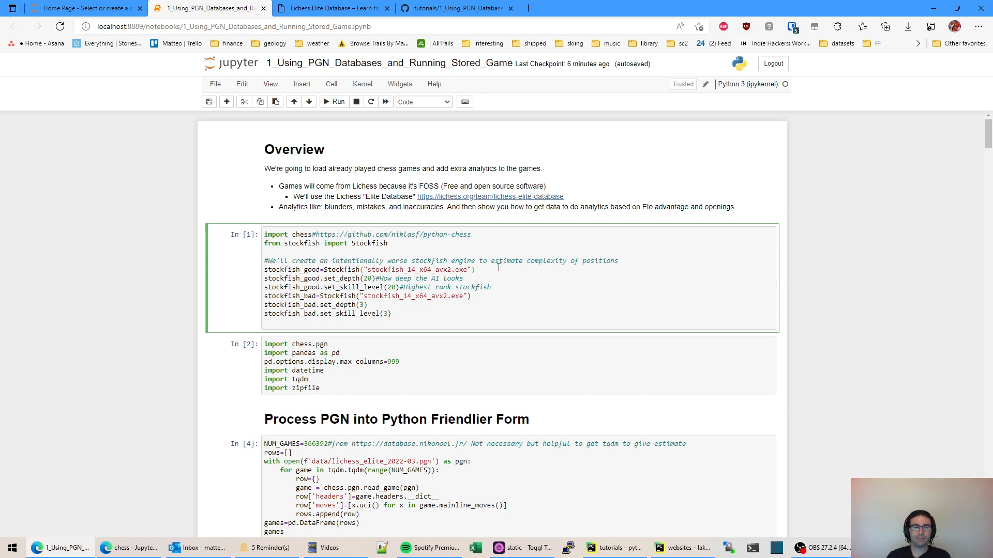
mouse_move(509, 262)
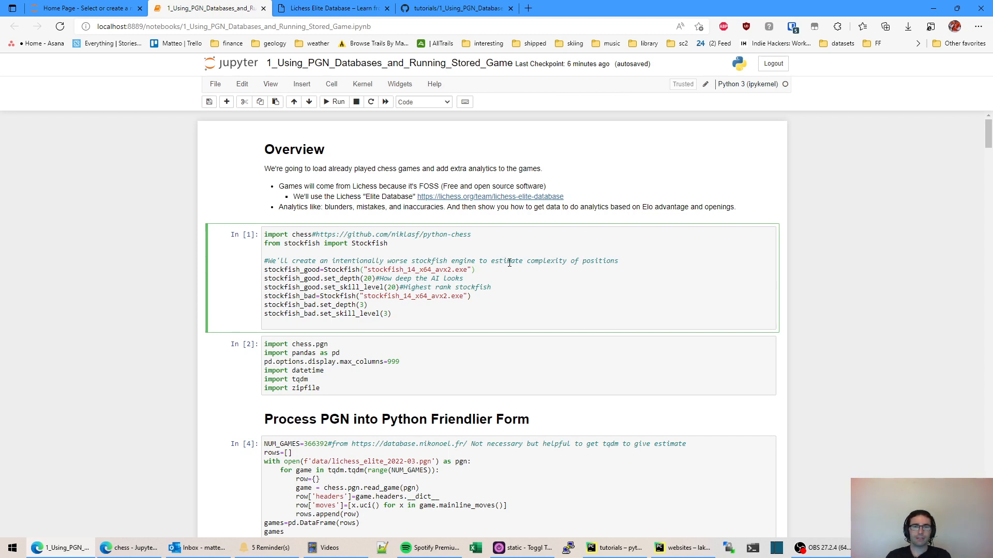
- Run the strong/weak Stockfish engine setup cell, then the library imports cell
double_click(301, 235)
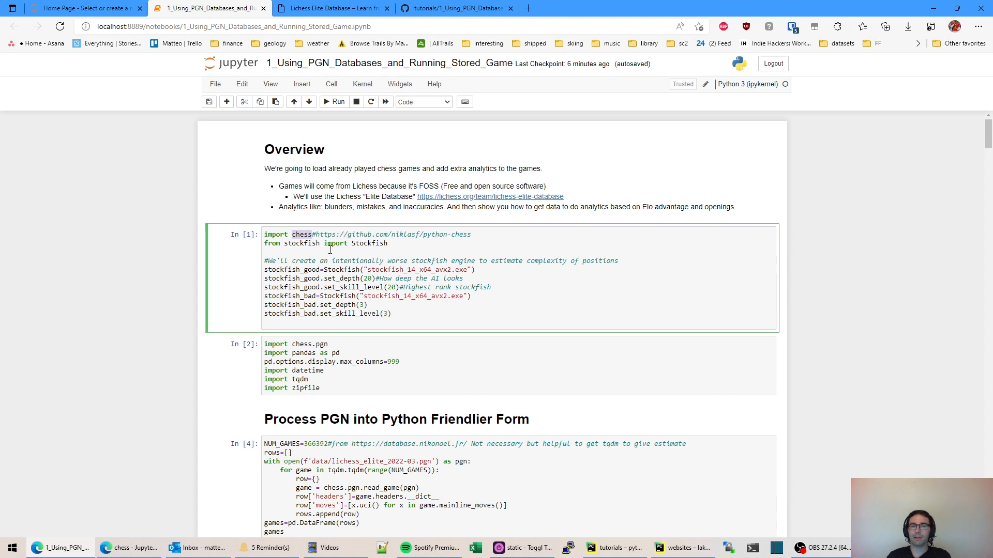
mouse_move(305, 222)
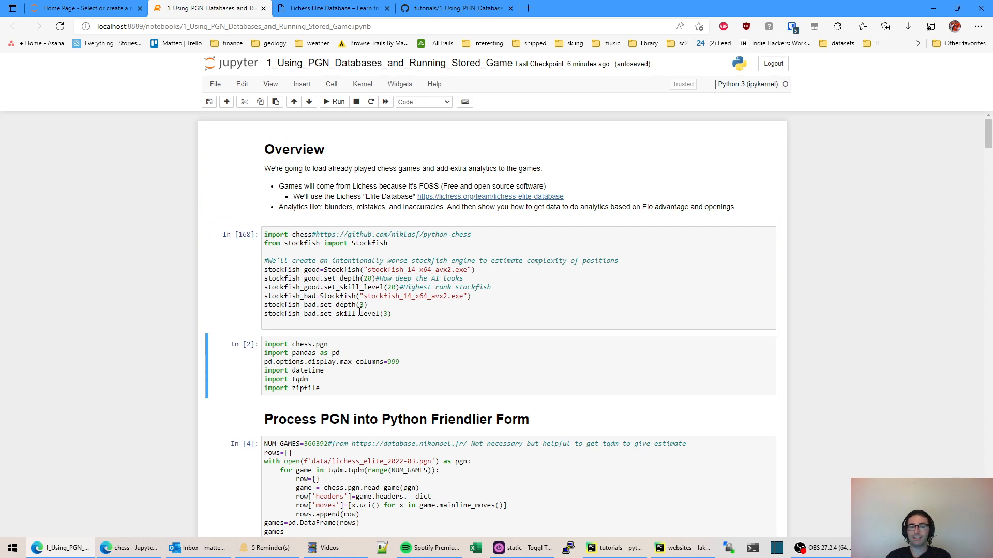
scroll(down, 3)
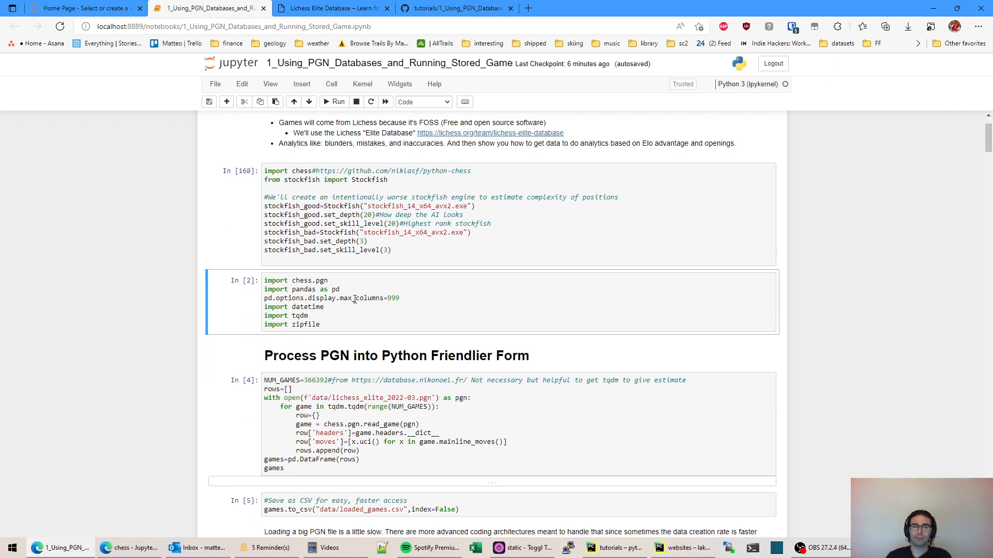
click(348, 288)
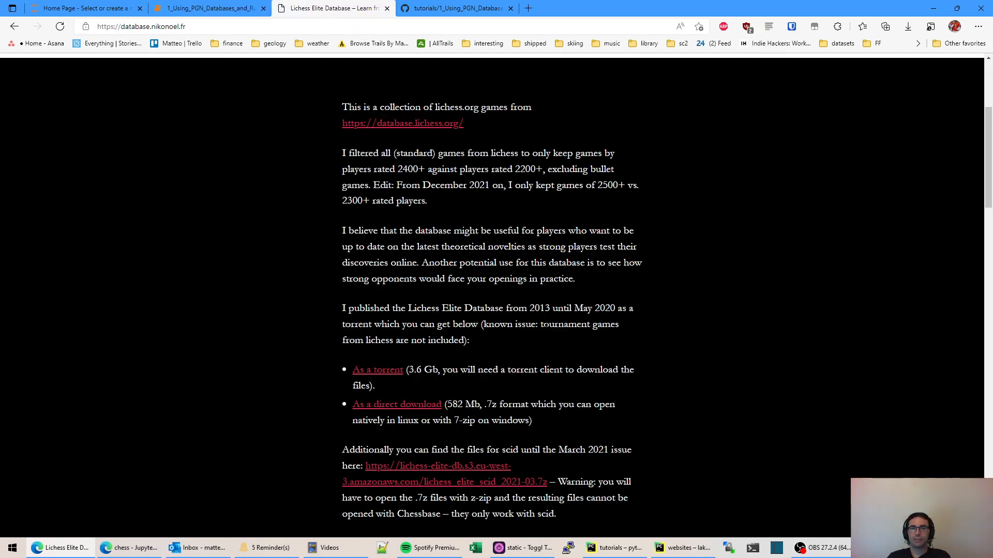
scroll(down, 3)
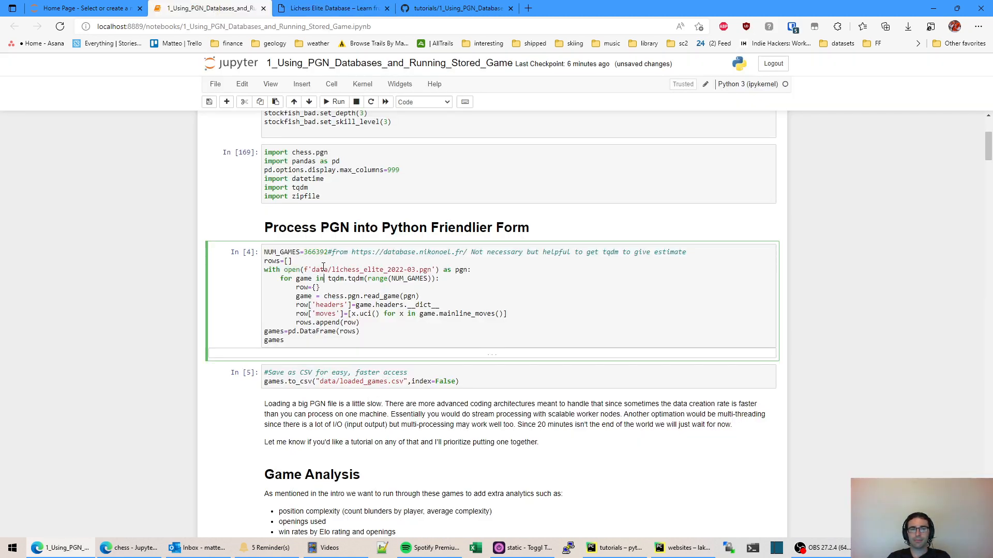
double_click(319, 269)
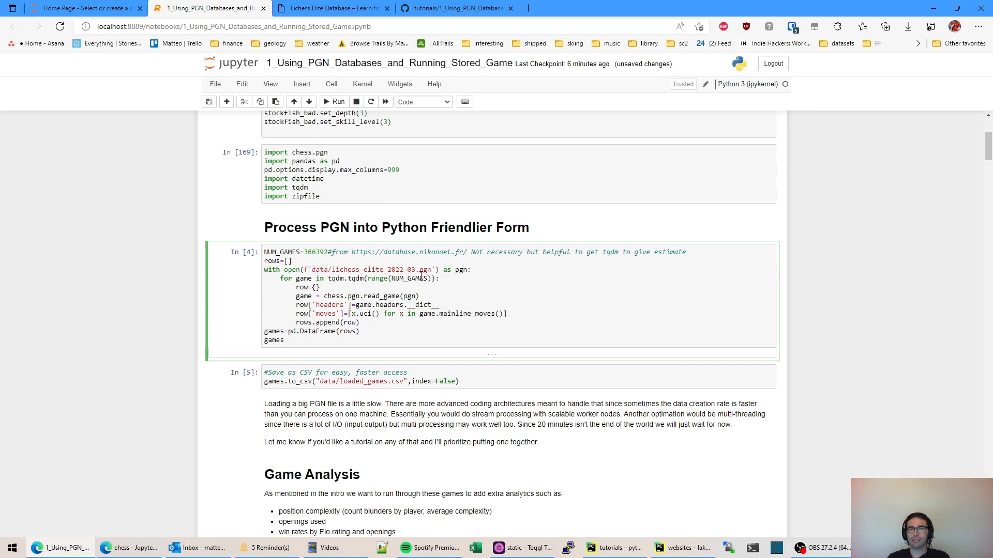
scroll(down, 3)
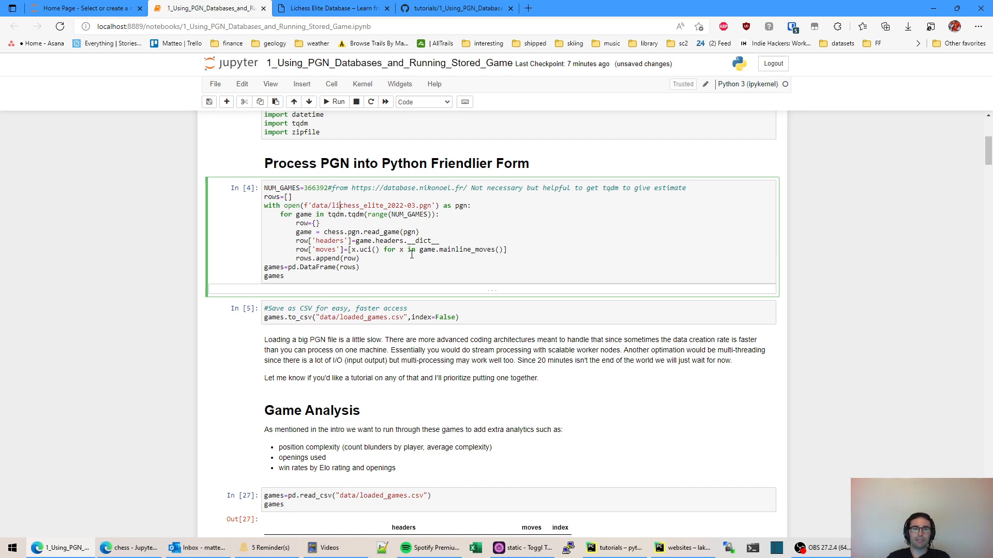
scroll(down, 3)
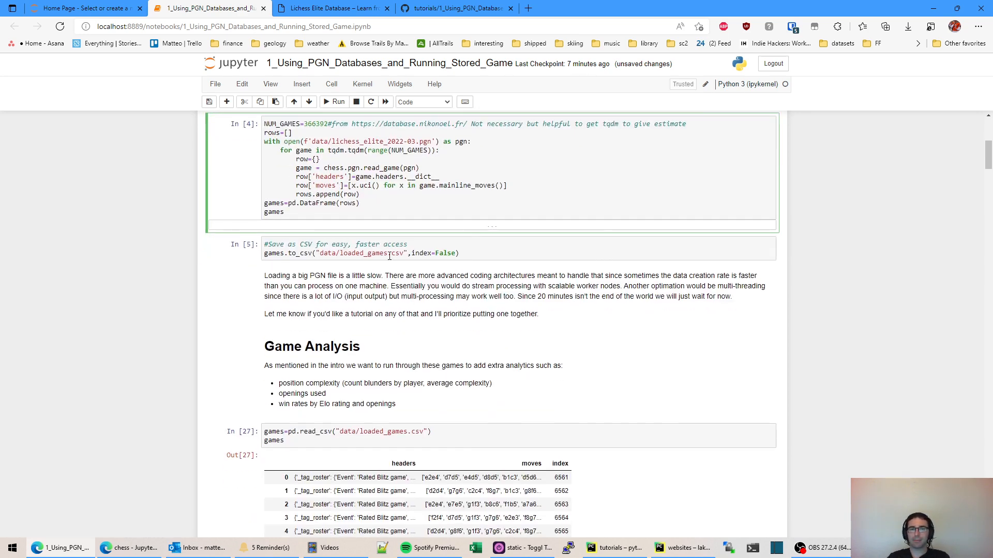
scroll(down, 3)
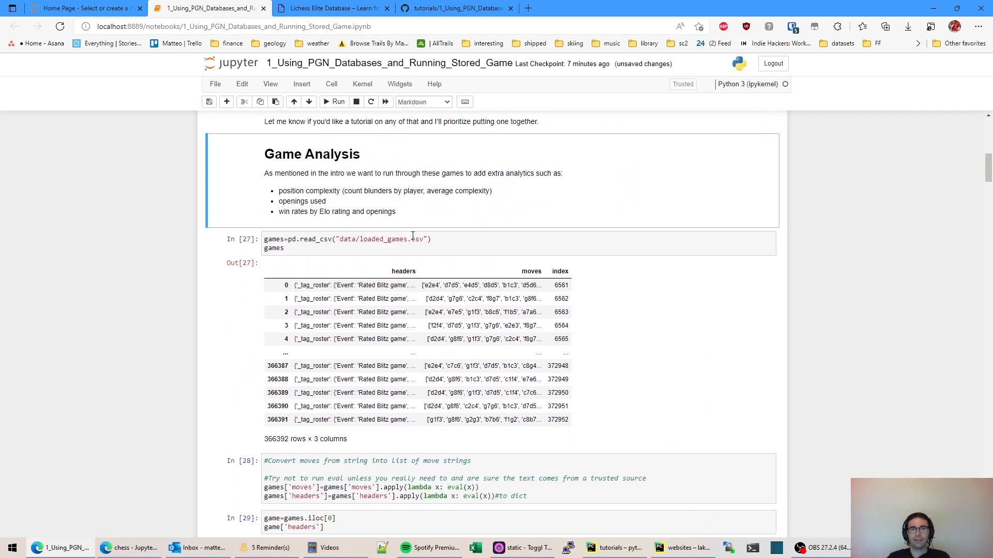
- Re-run the read_csv games cell (366392 rows) and start the move/header string conversion cell
click(333, 102)
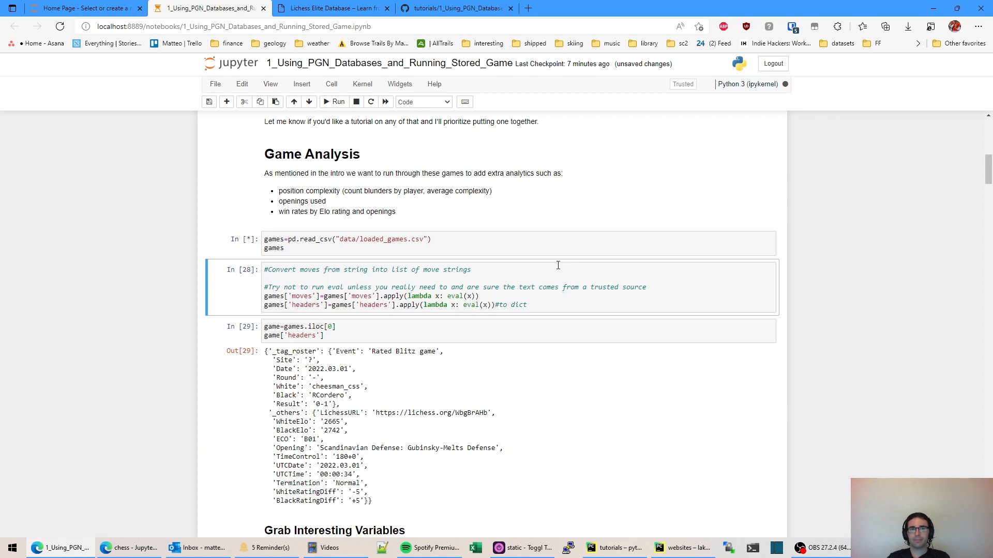
click(338, 102)
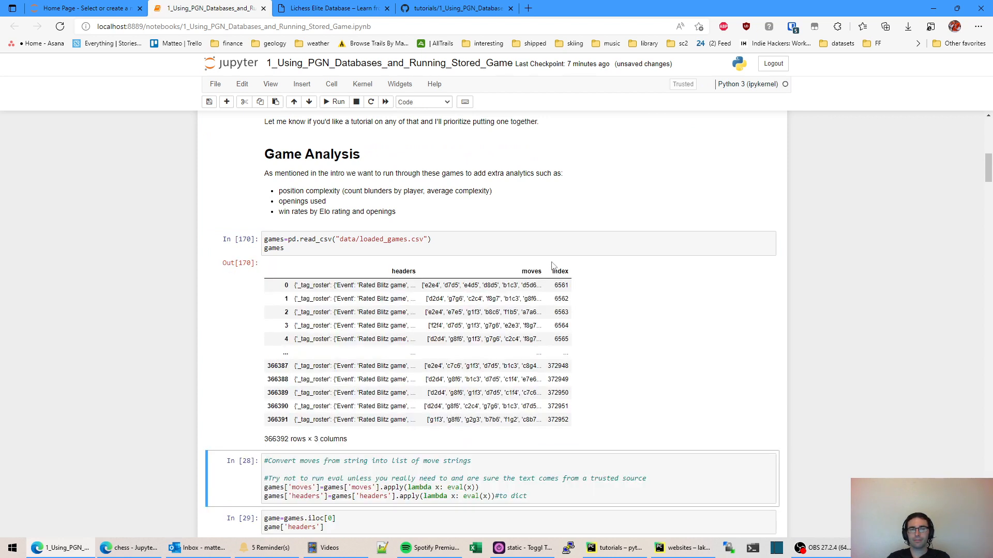
mouse_move(410, 282)
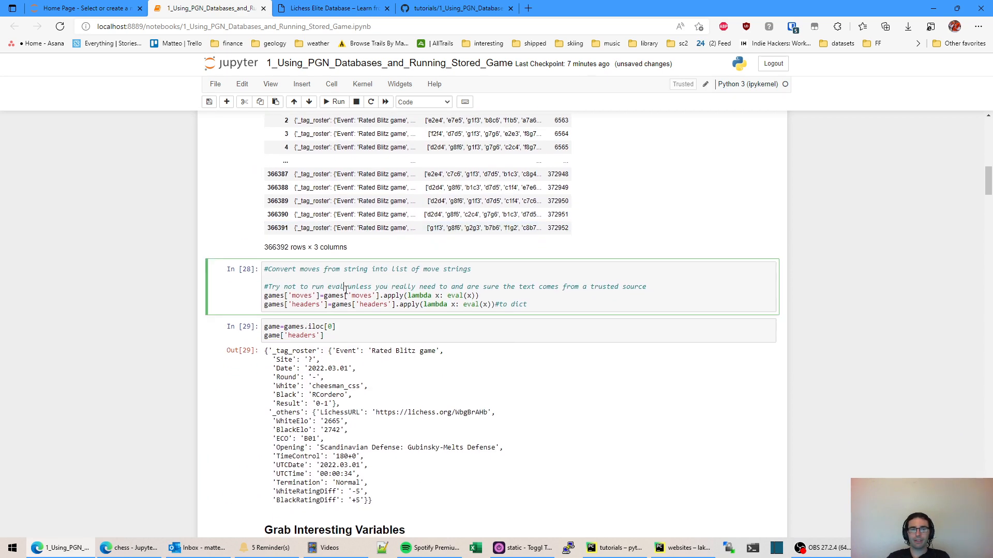
click(333, 102)
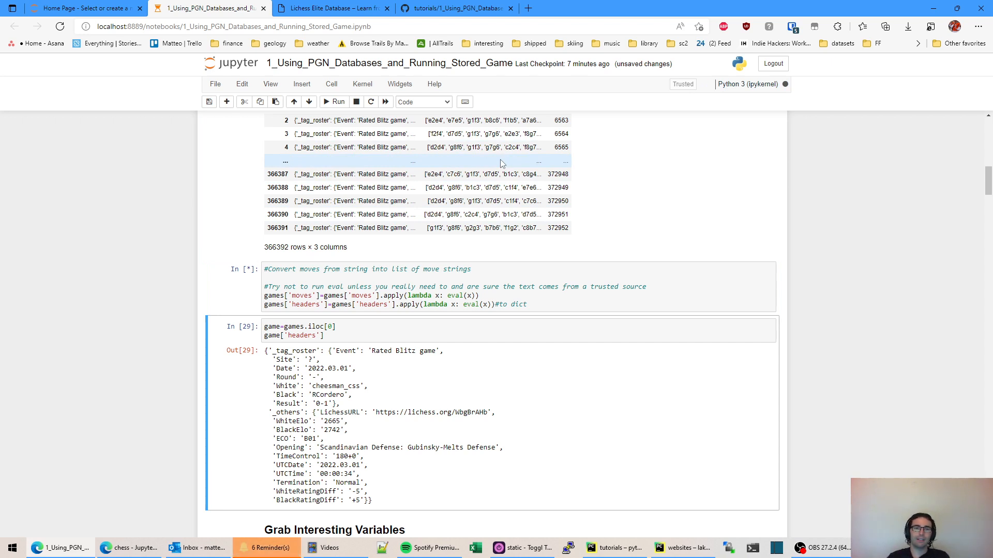
double_click(303, 228)
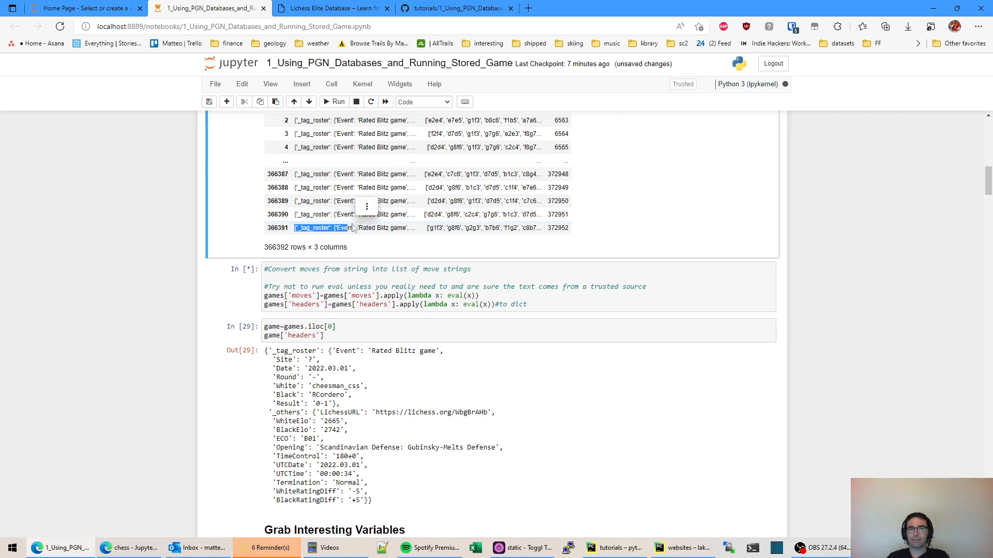
click(437, 228)
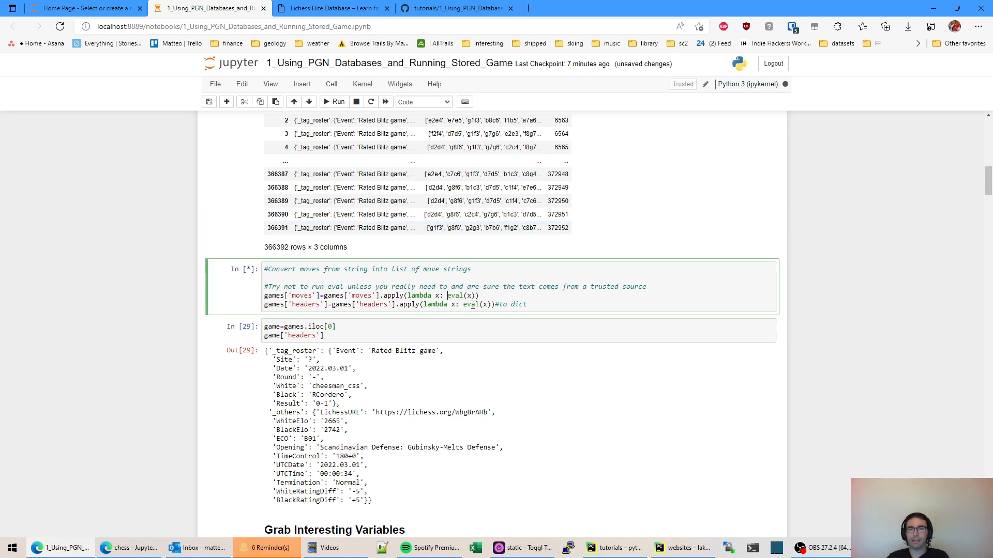
- Copy the first game's LichessURL from the Out[29] headers and open a new browser tab
scroll(down, 3)
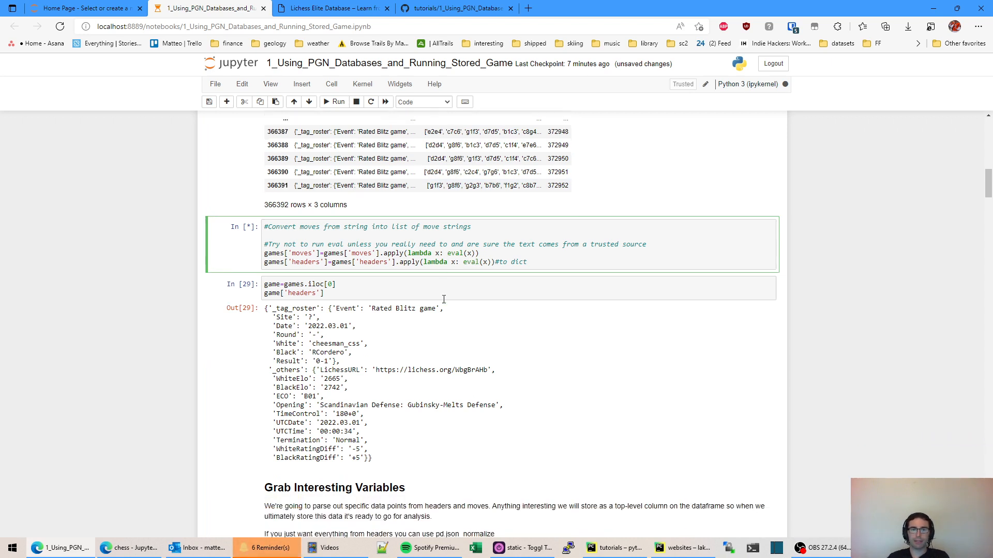
scroll(down, 3)
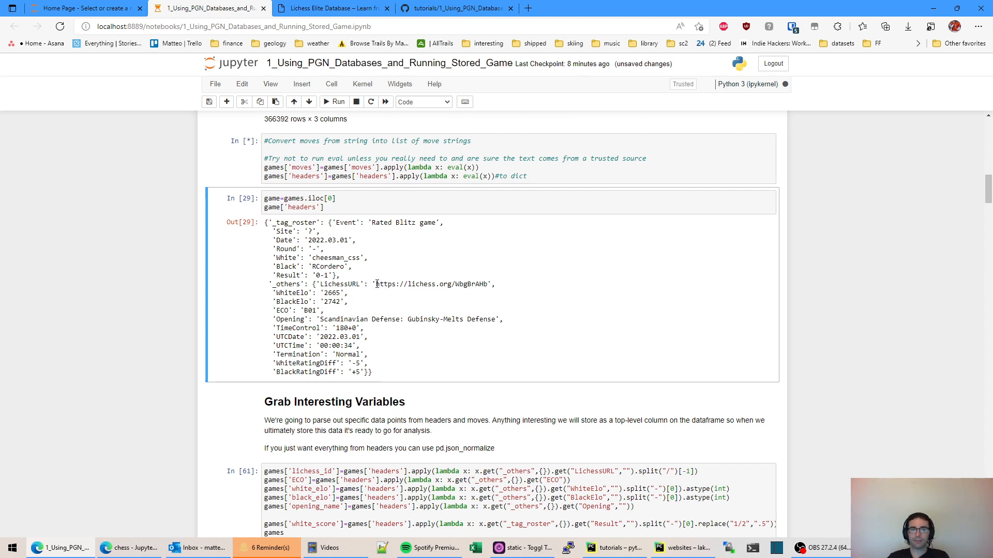
double_click(431, 283)
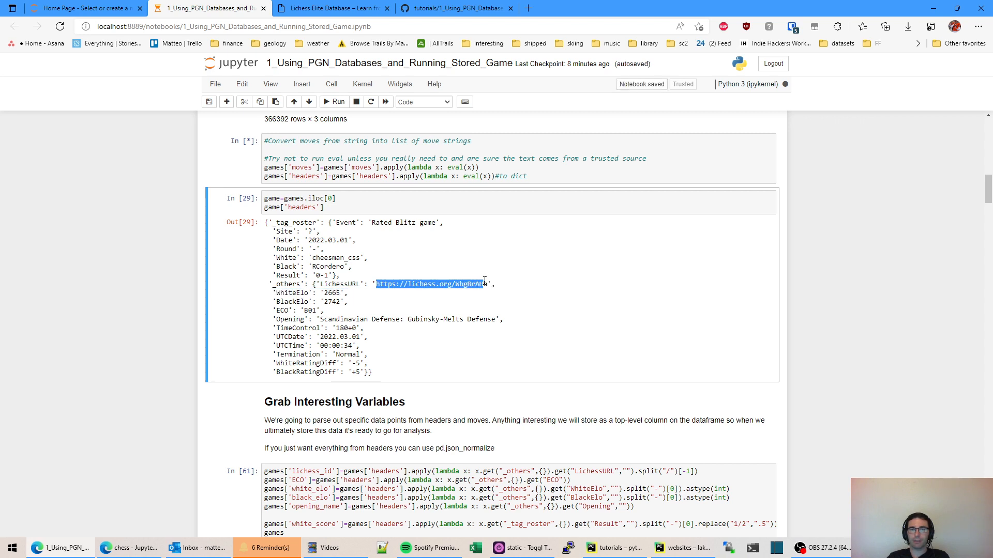
click(651, 8)
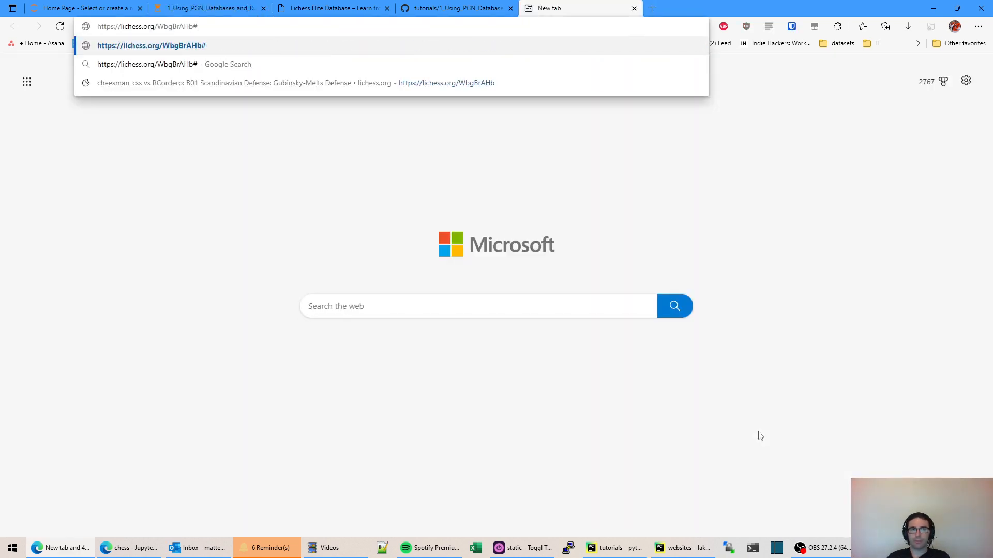
- Paste the copied game URL to load the stored blitz game on lichess.org
text(10)
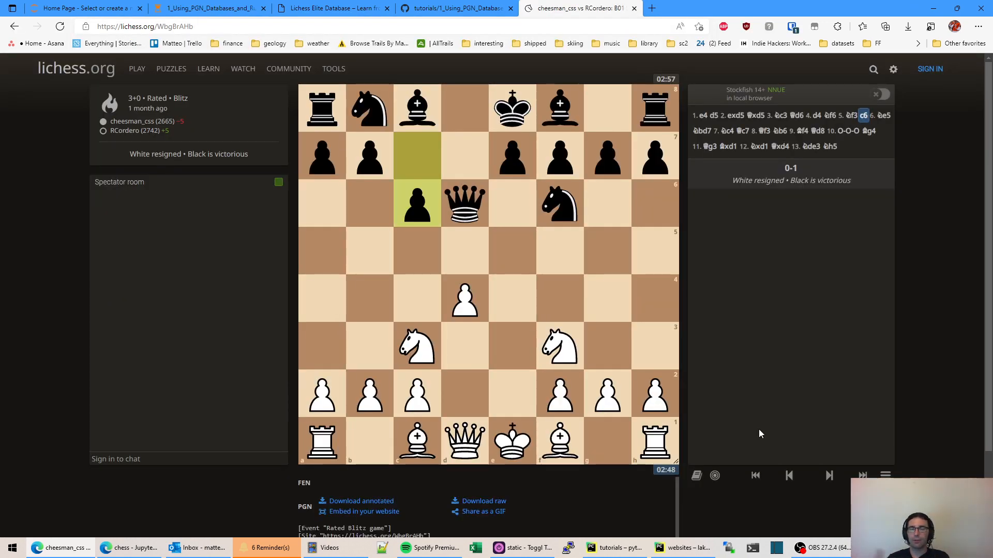
click(758, 131)
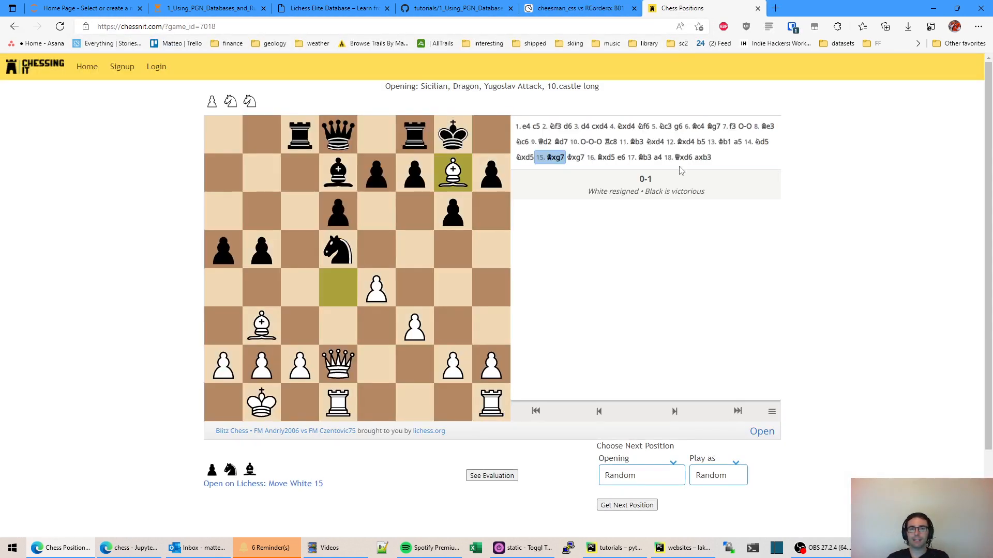
mouse_move(348, 453)
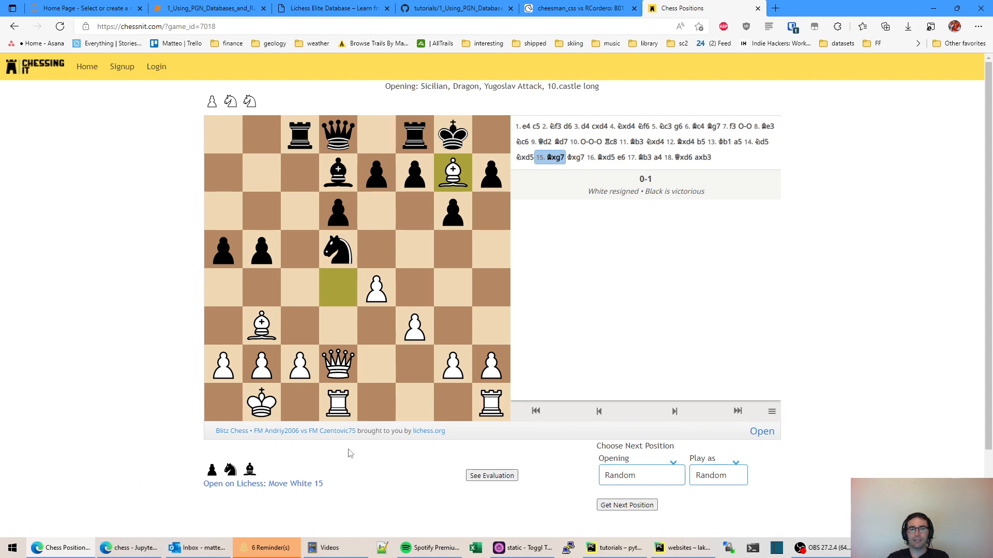
- Show Chessnit's -0.35 evaluation for the Sicilian Dragon position, then return to the notebook
click(491, 475)
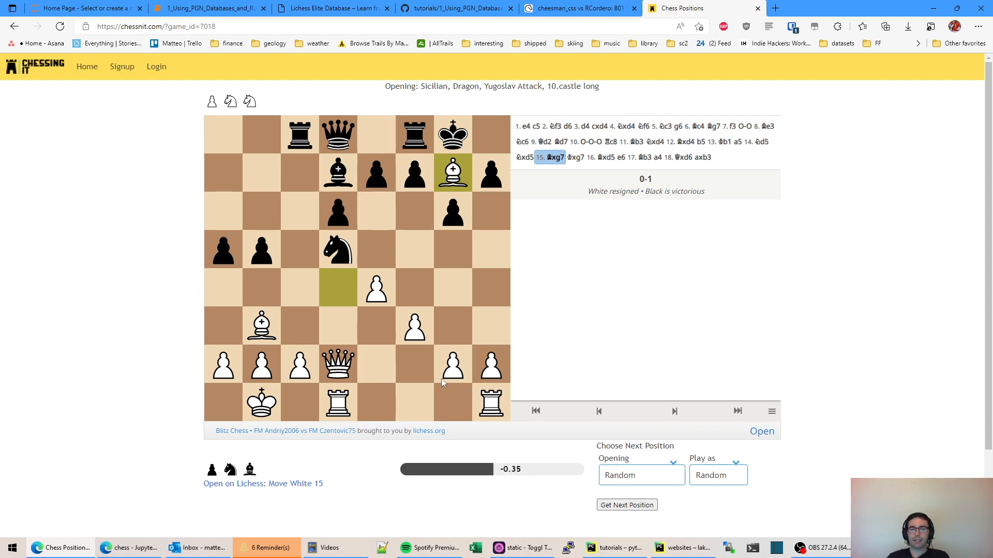
mouse_move(469, 434)
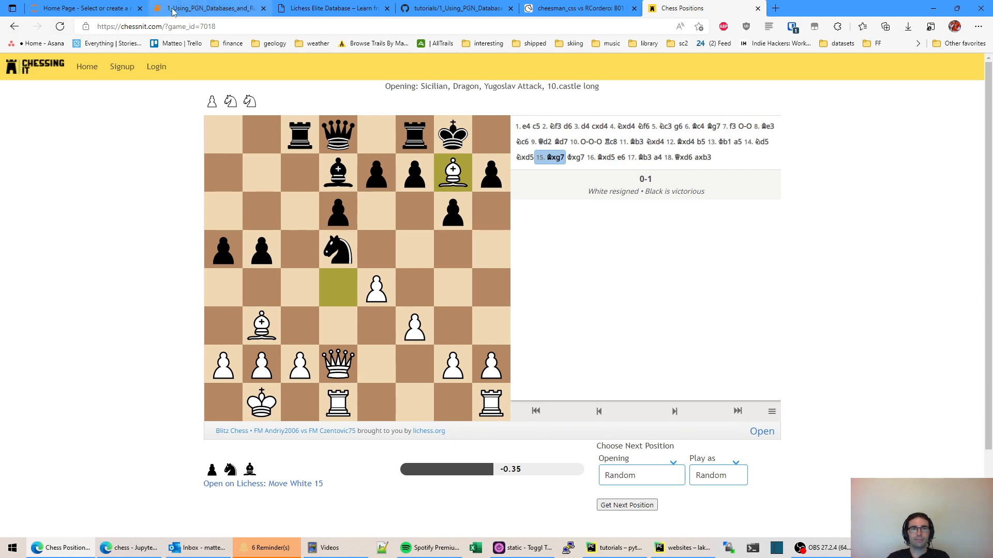
click(209, 8)
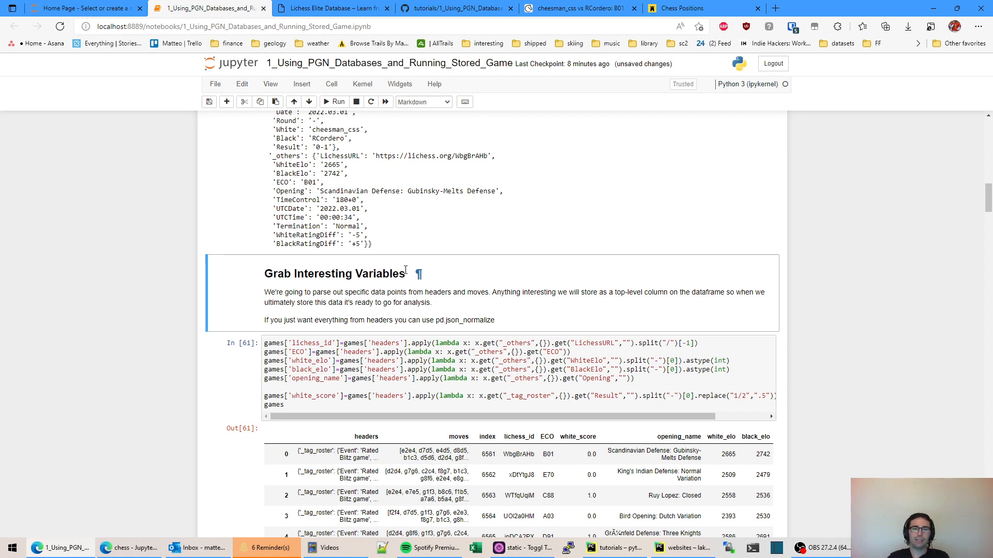
mouse_move(455, 307)
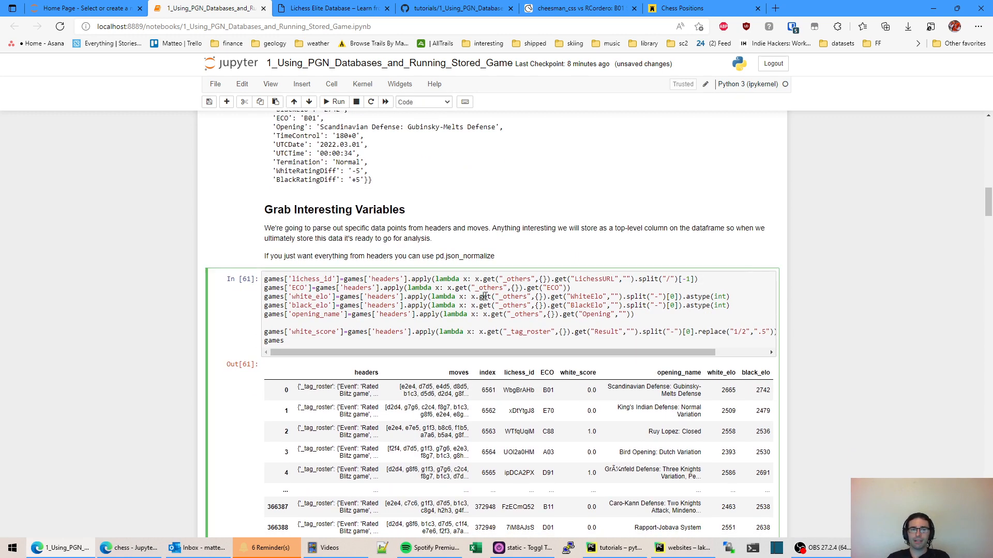
- Rerun Grab Interesting Variables for a 366392-row, 9-column table and select the garbled Grünfeld name
key(ctrl+s)
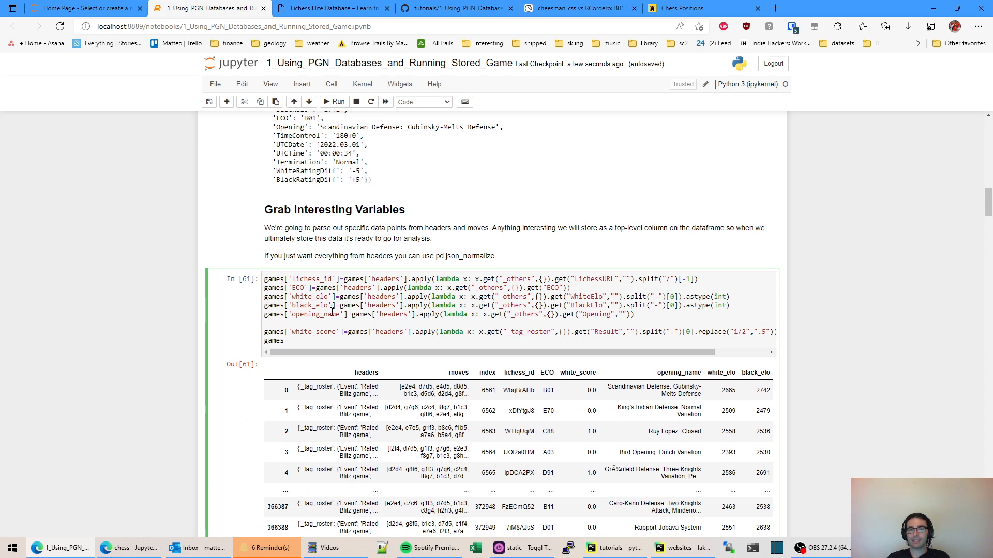
scroll(down, 3)
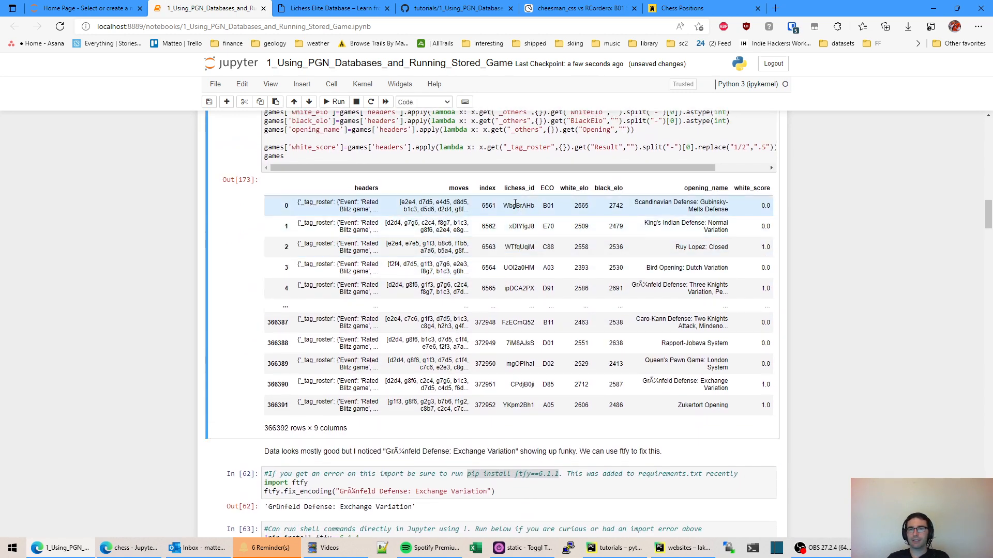
double_click(518, 205)
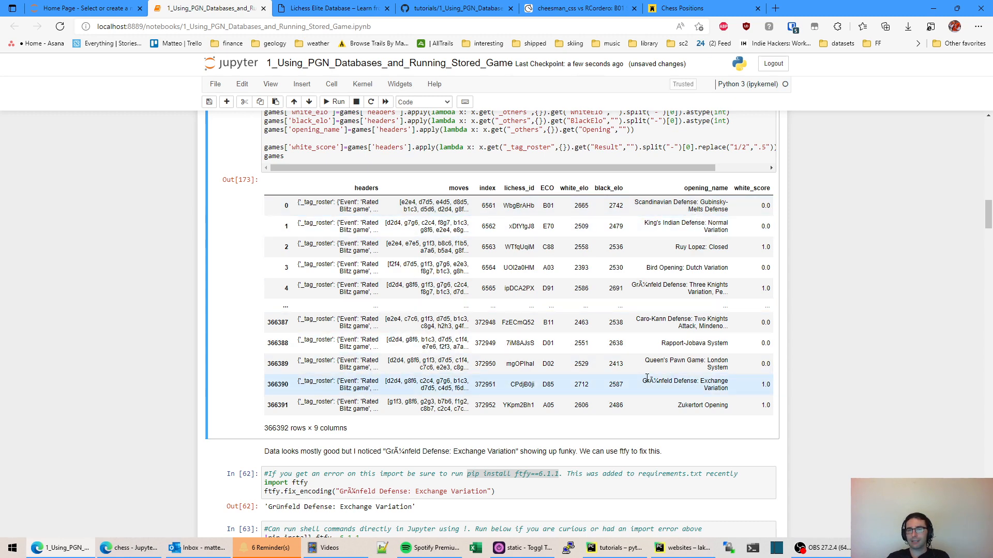
double_click(683, 380)
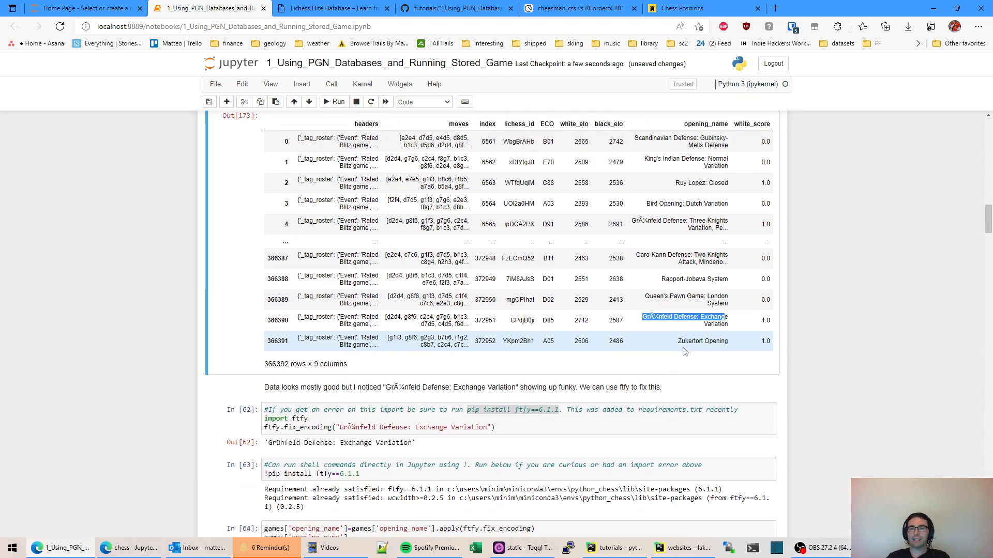
- Rerun the ftfy cell repairing the Grünfeld name, then the !pip install ftfy cell
scroll(down, 3)
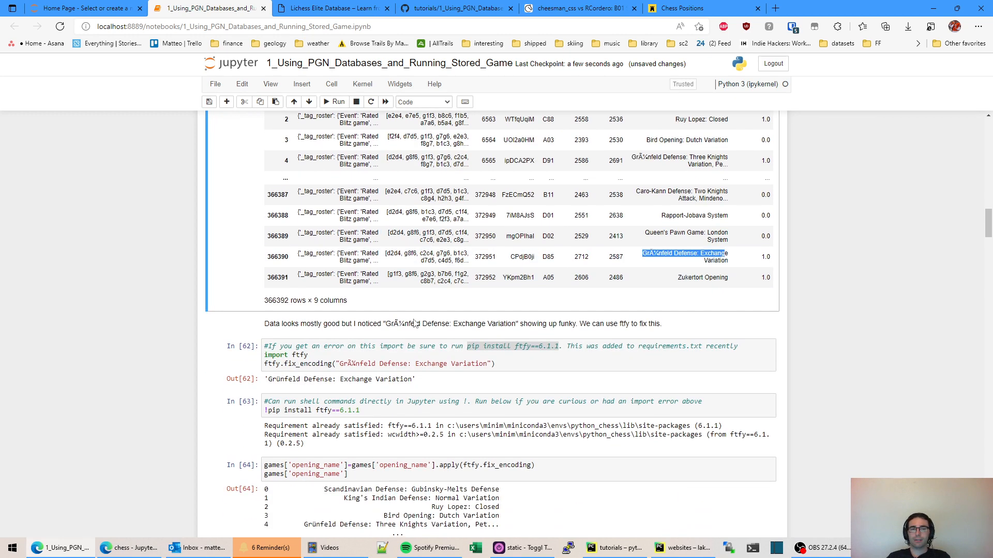
click(310, 355)
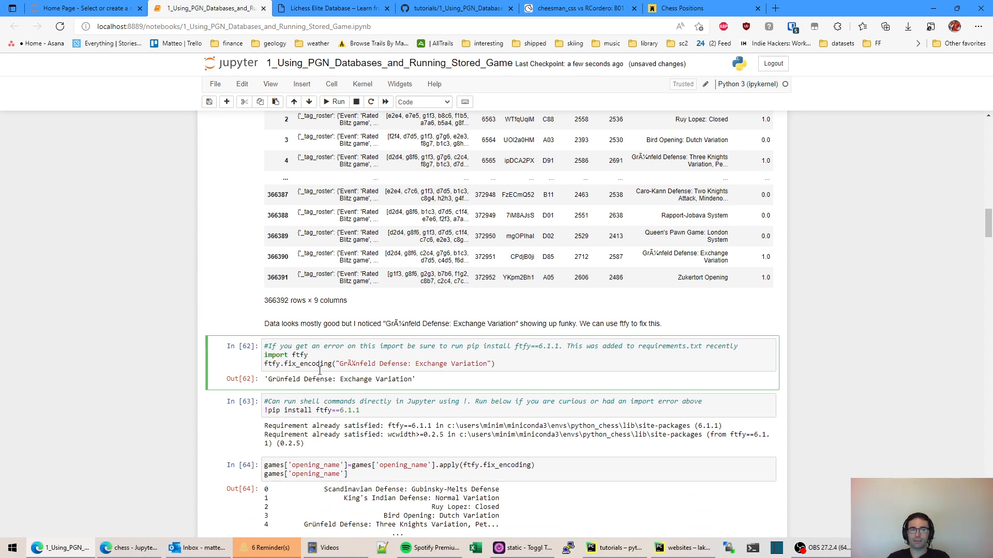
scroll(down, 3)
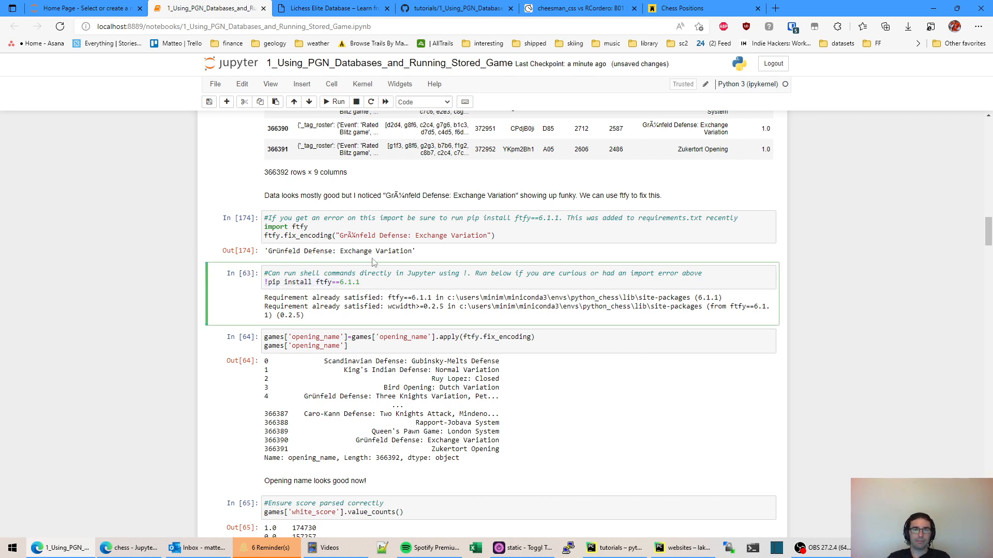
click(340, 102)
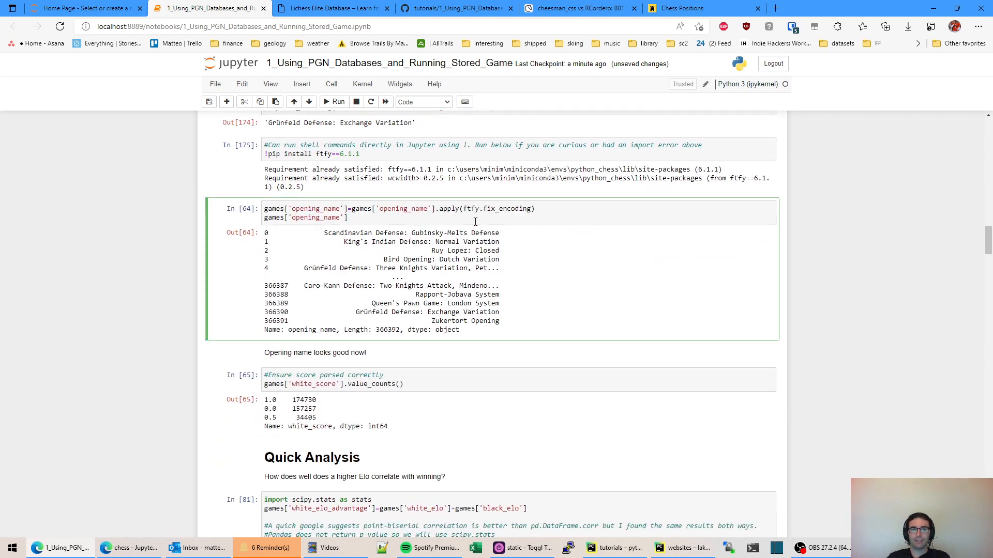
- Select the opening_name apply cell that cleans the whole opening-name column
click(338, 101)
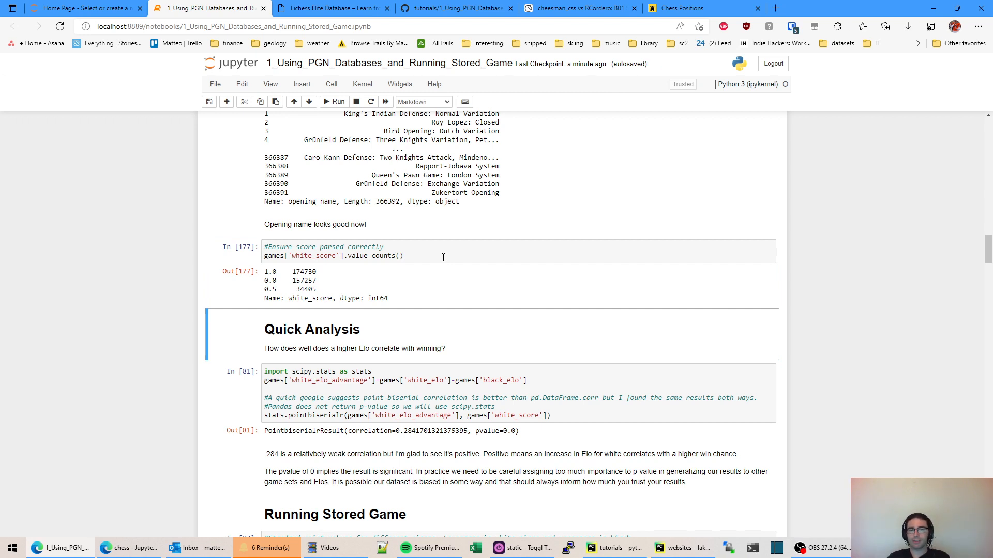
- Rerun the pointbiserialr cell and highlight the 0.284 correlation with p-value 0.0
scroll(down, 3)
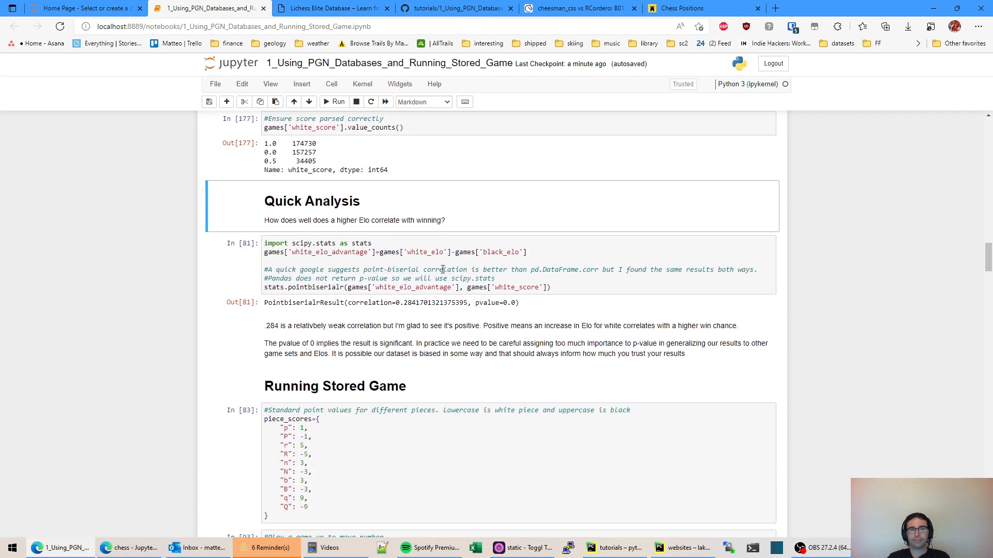
mouse_move(437, 212)
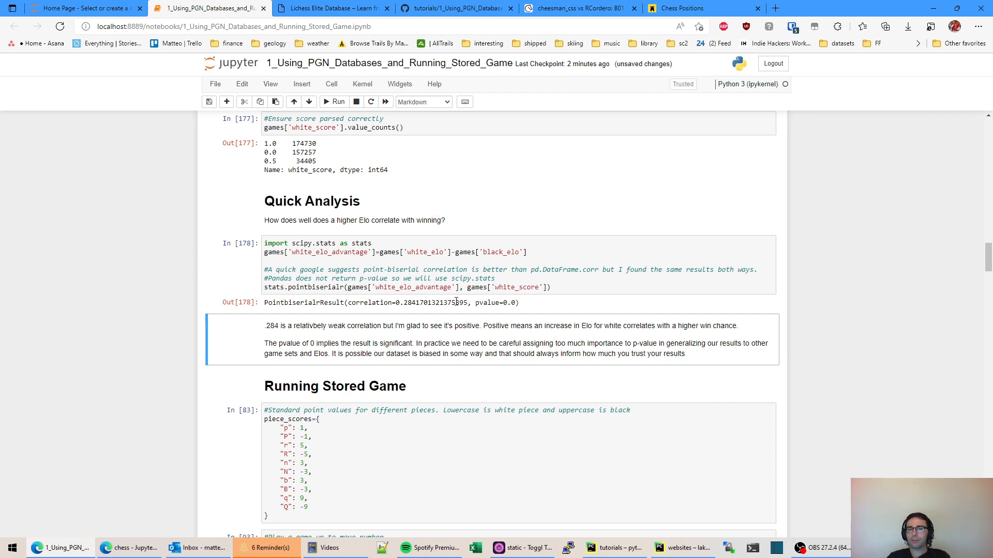
double_click(431, 302)
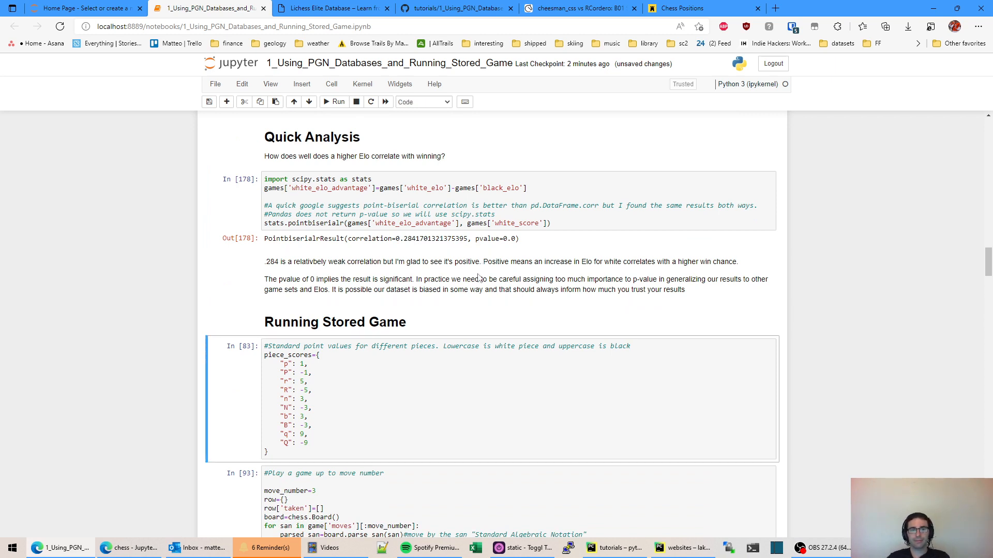
- Rerun the piece_scores and play-up-to-move cells, drawing the board after three moves
scroll(down, 3)
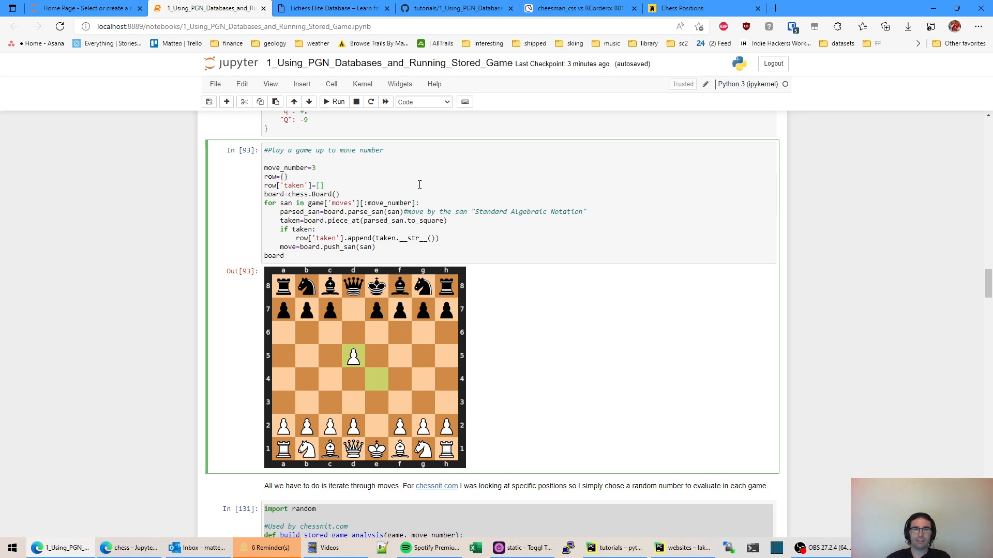
mouse_move(397, 172)
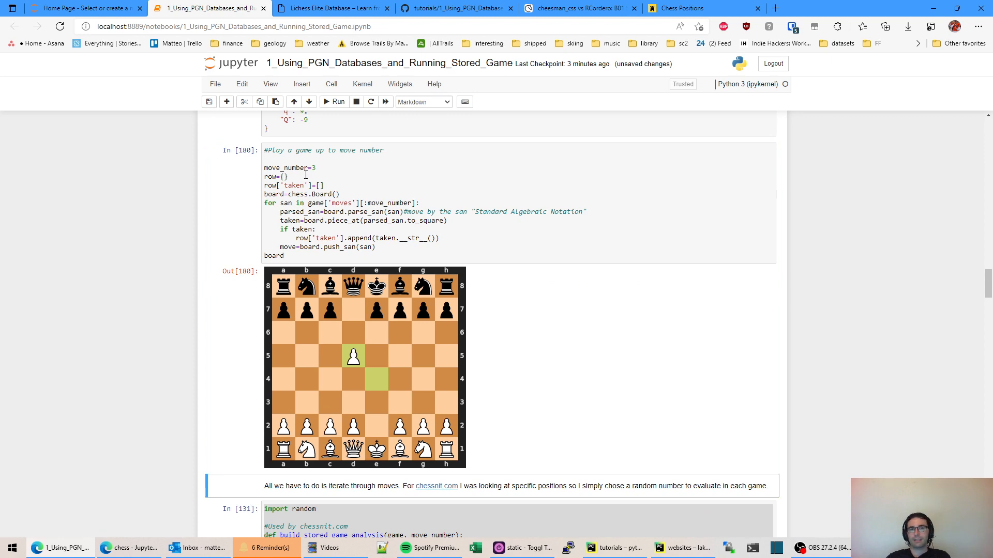
- Run the move-number cell, then add a cell printing san, showing 'e4d5'
double_click(287, 168)
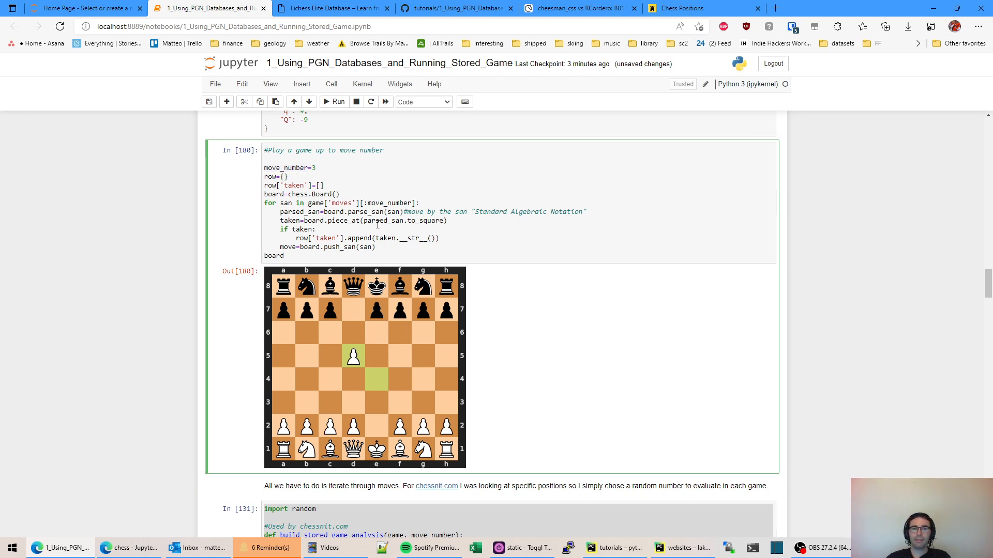
double_click(364, 212)
text(san)
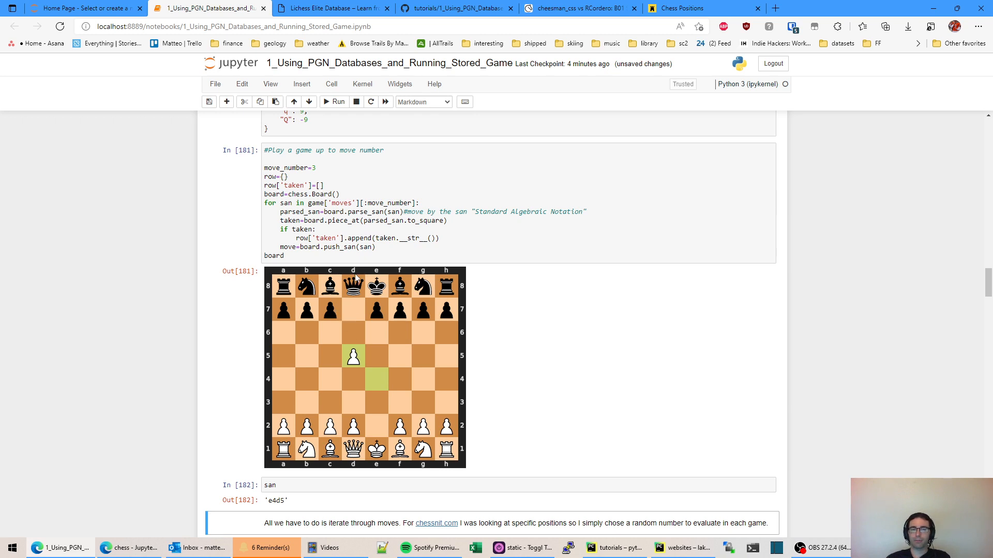
mouse_move(389, 391)
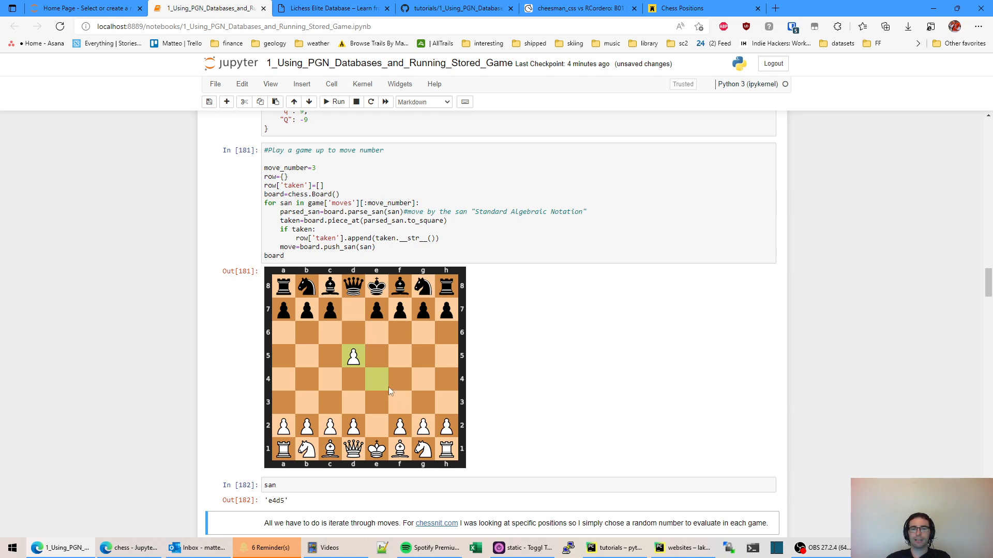
mouse_move(384, 390)
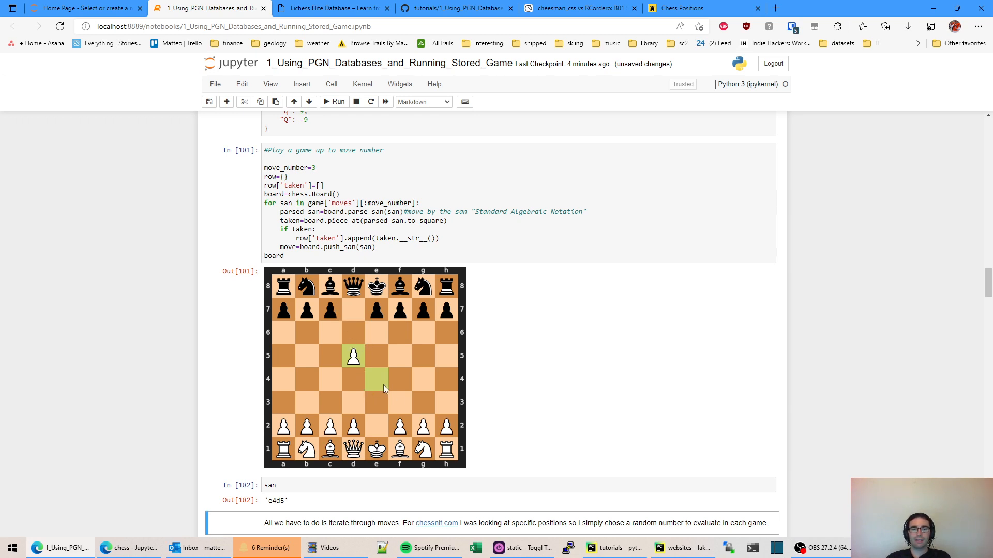
mouse_move(398, 353)
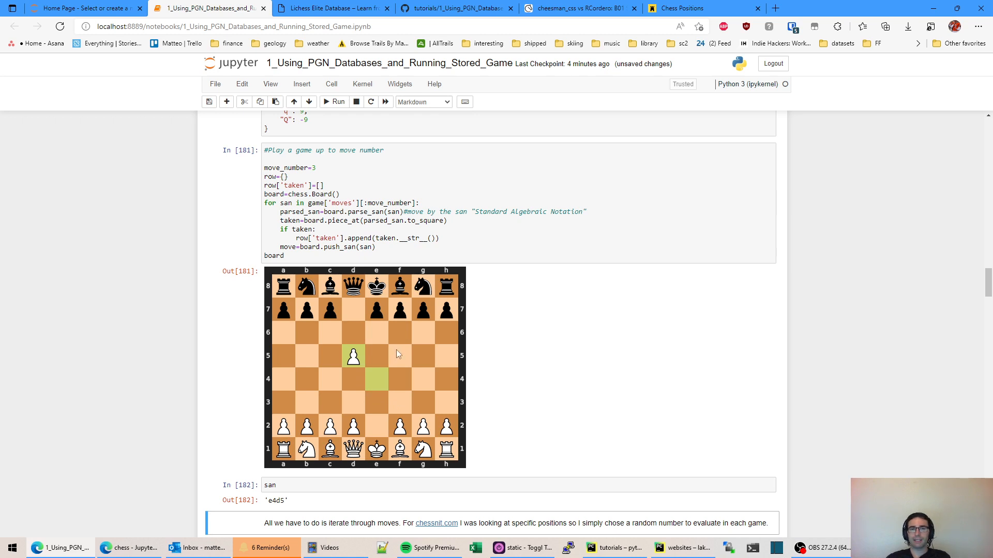
scroll(down, 3)
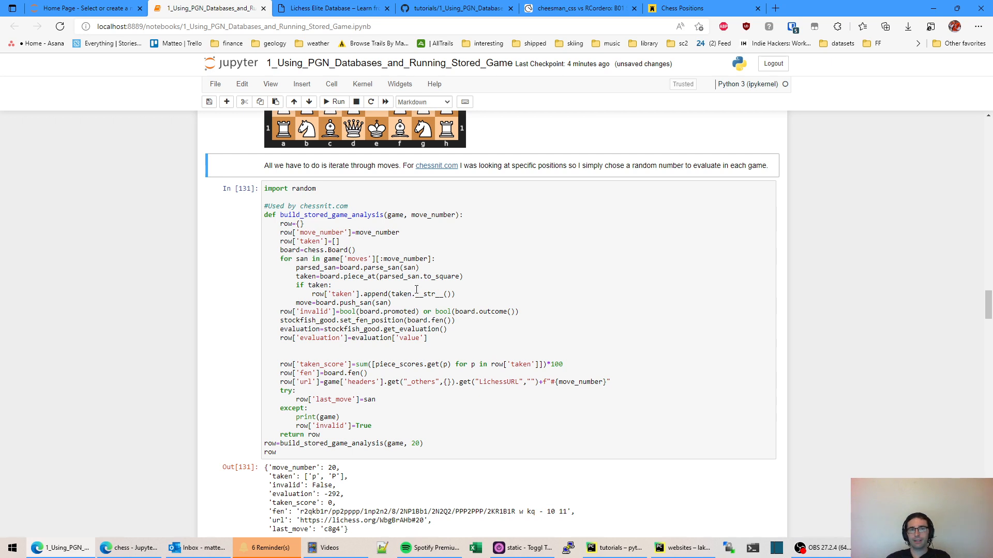
- Rerun the stored-game analysis cell and print row['url'] for move 20's Lichess link
click(417, 276)
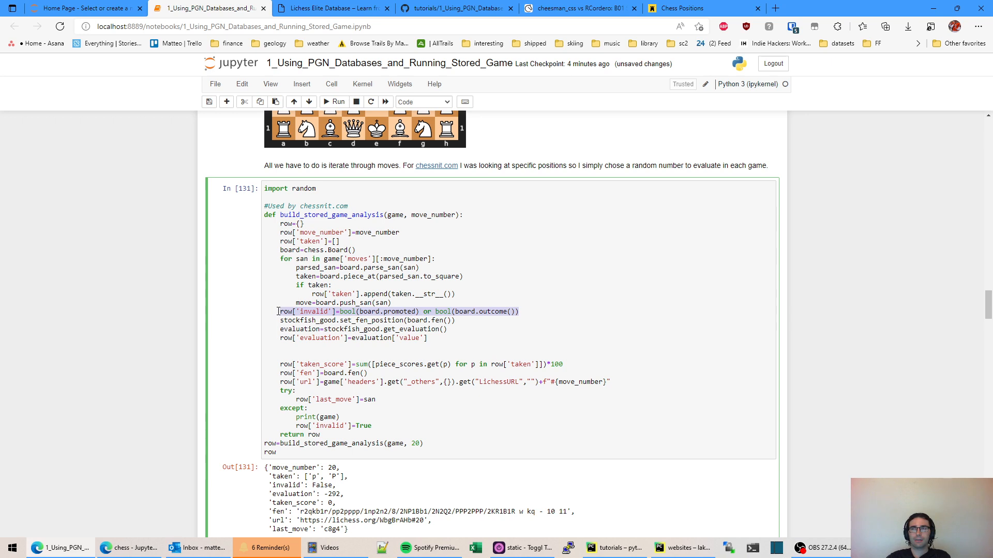
scroll(down, 3)
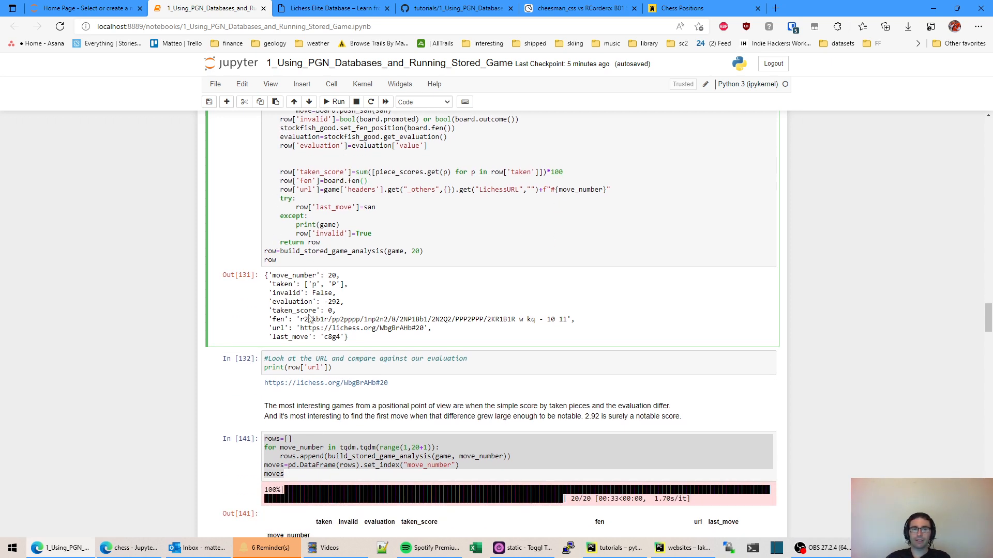
double_click(281, 319)
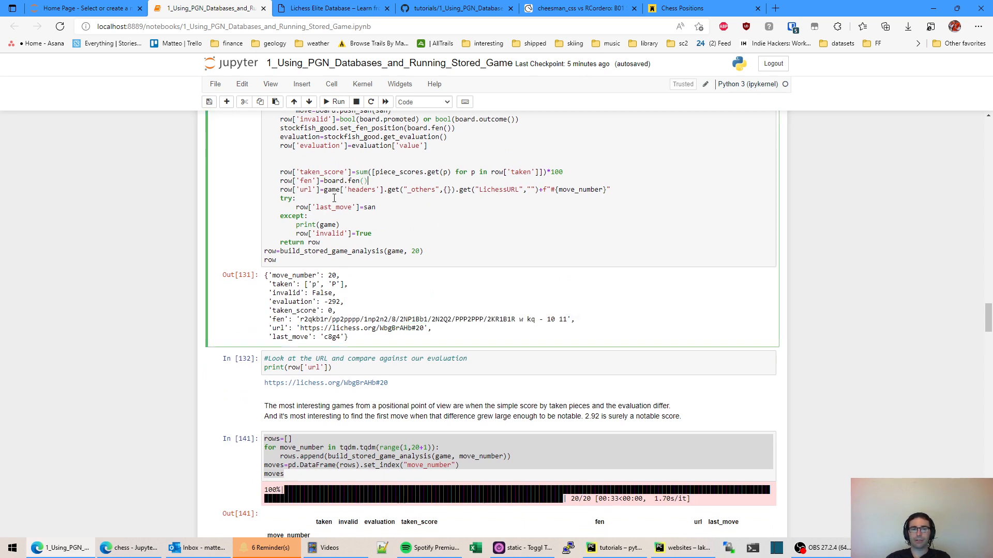
scroll(down, 3)
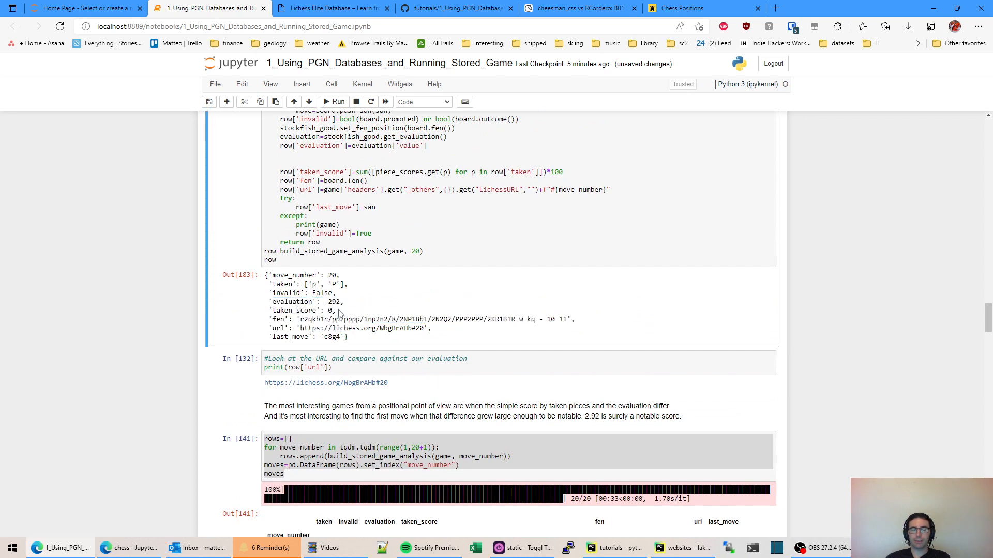
click(370, 355)
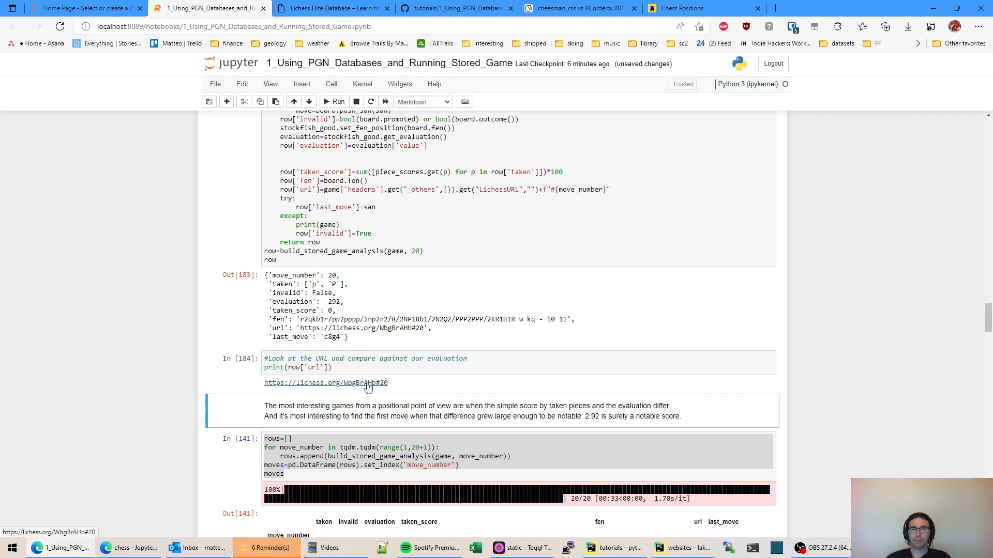
- Open the move-20 Lichess link, enable Stockfish to see -2.7, and return to Jupyter
click(325, 383)
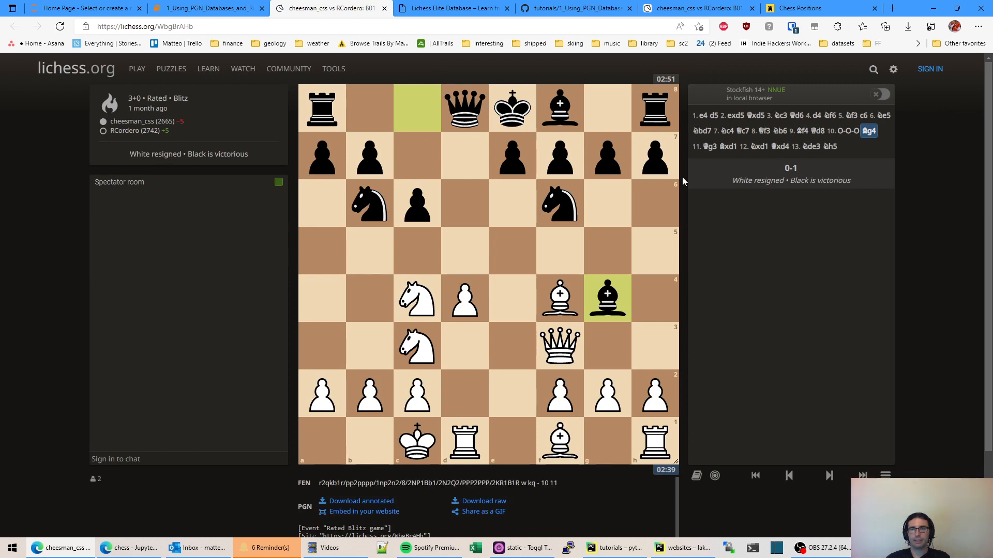
mouse_move(859, 106)
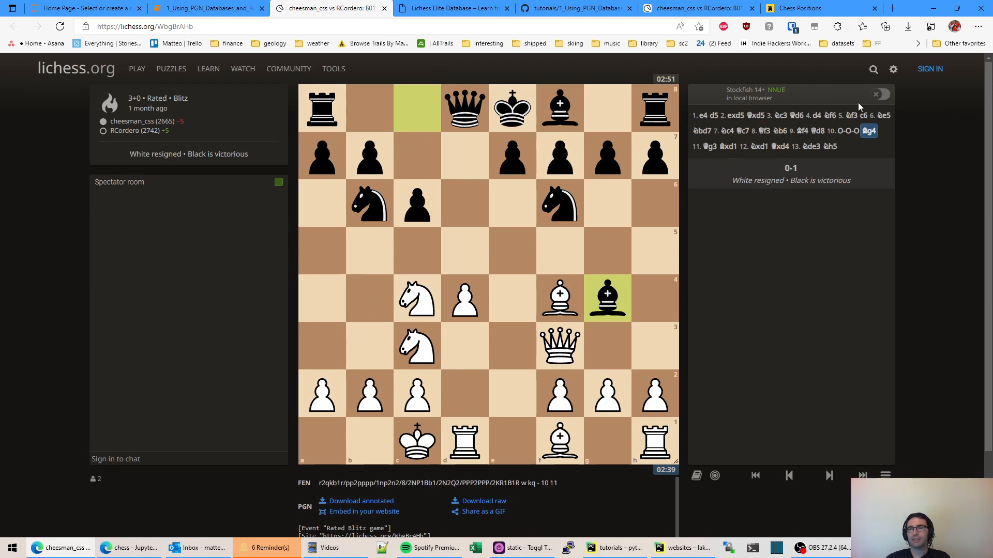
click(878, 96)
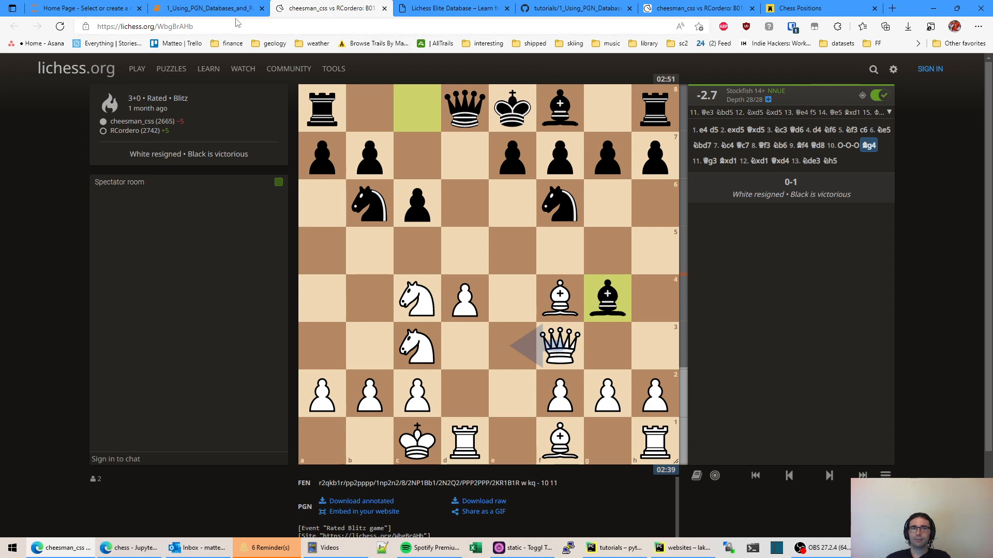
click(206, 9)
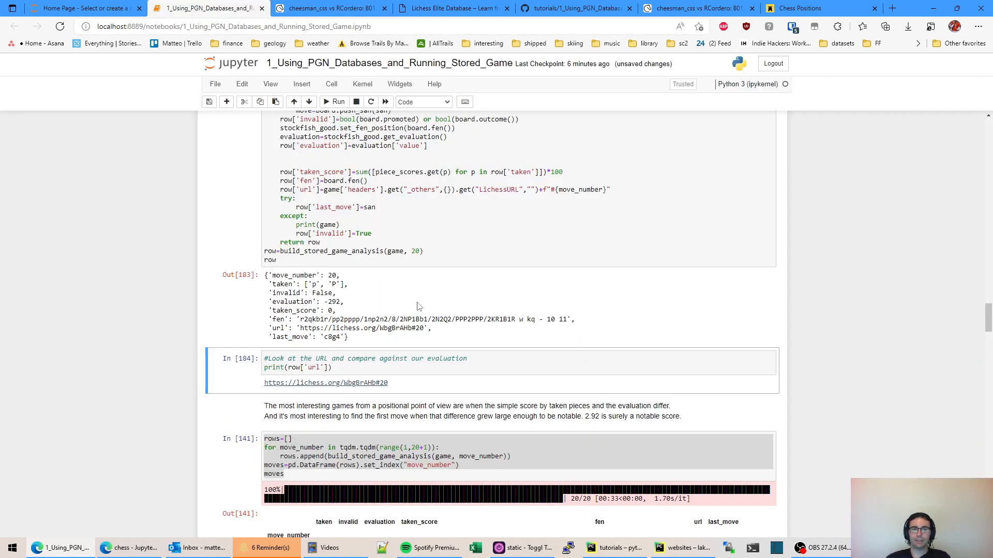
mouse_move(340, 317)
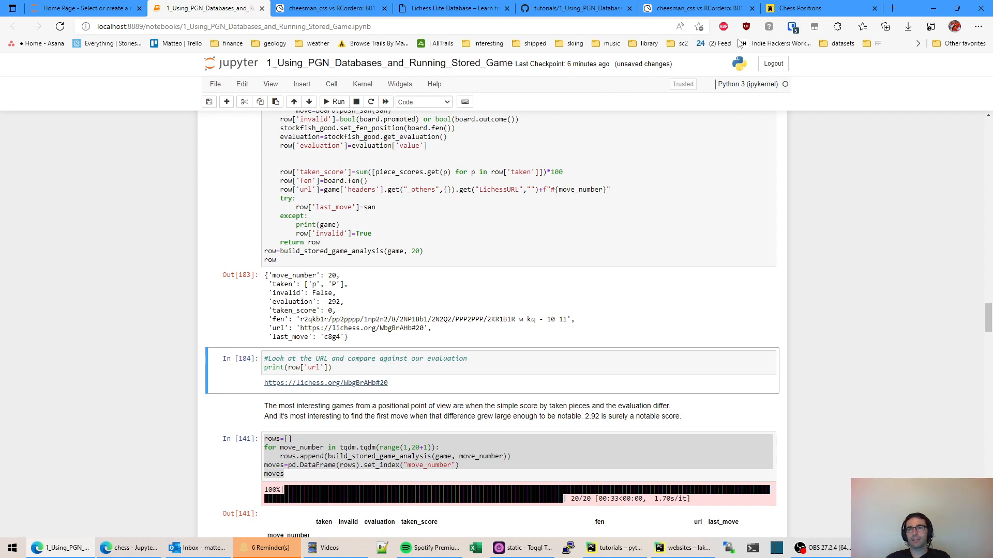
mouse_move(788, 23)
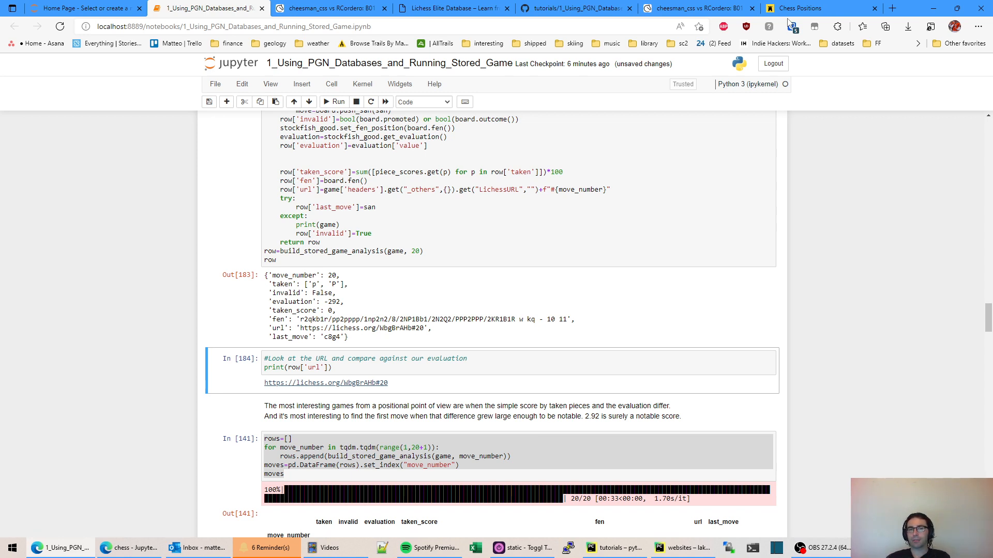
scroll(down, 3)
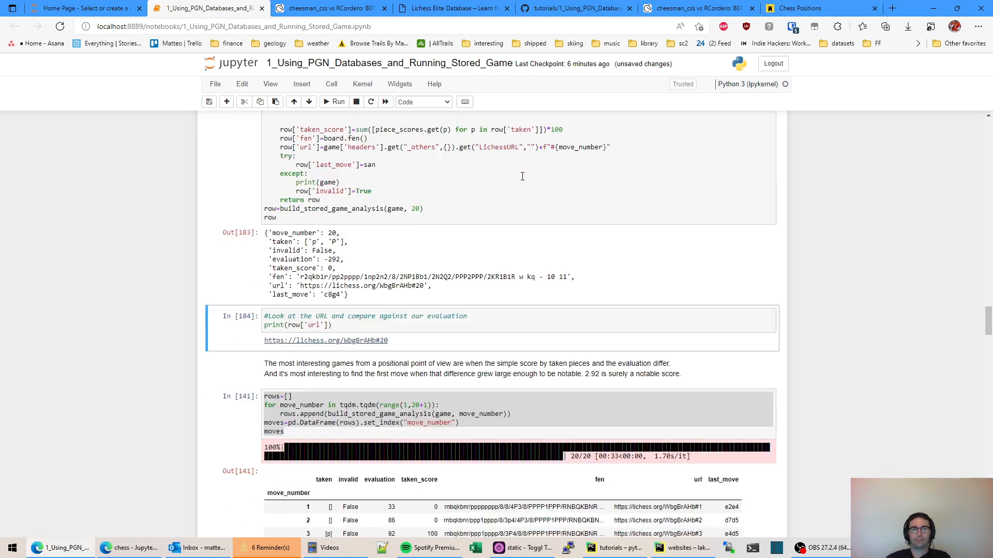
scroll(down, 3)
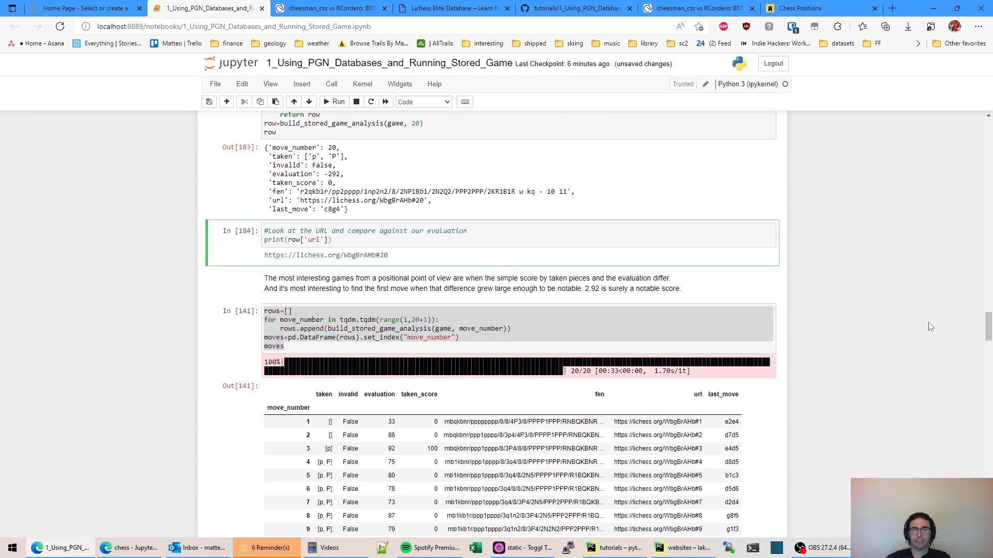
scroll(down, 3)
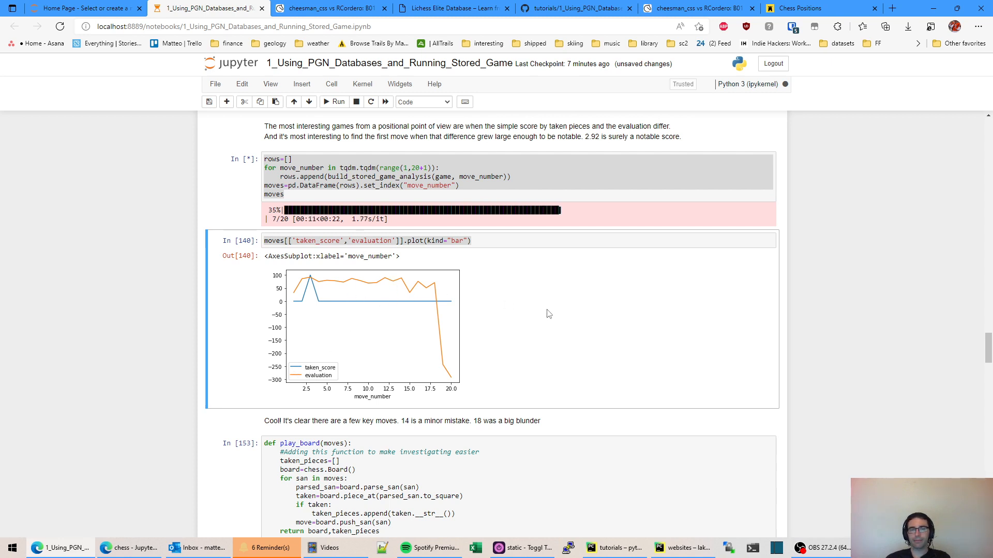
mouse_move(330, 286)
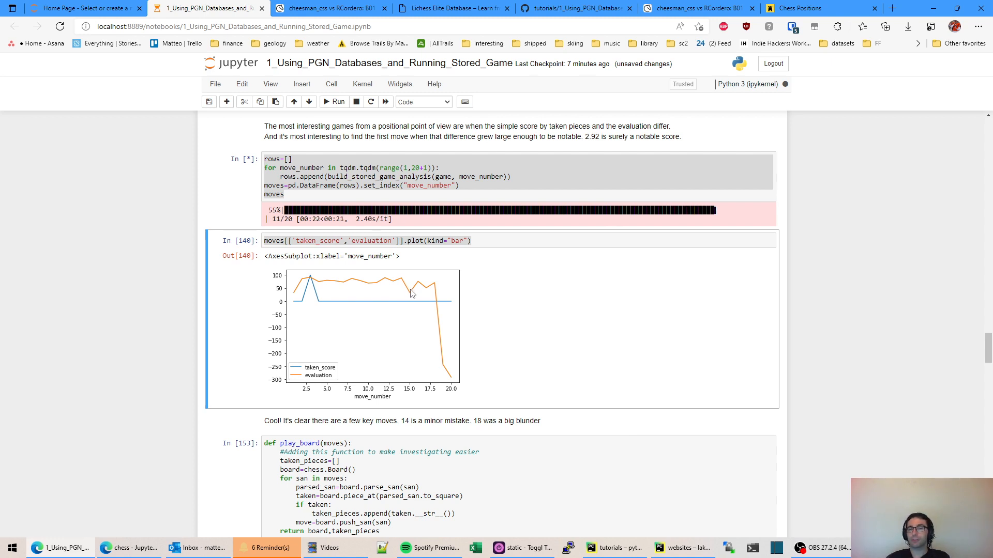
mouse_move(435, 304)
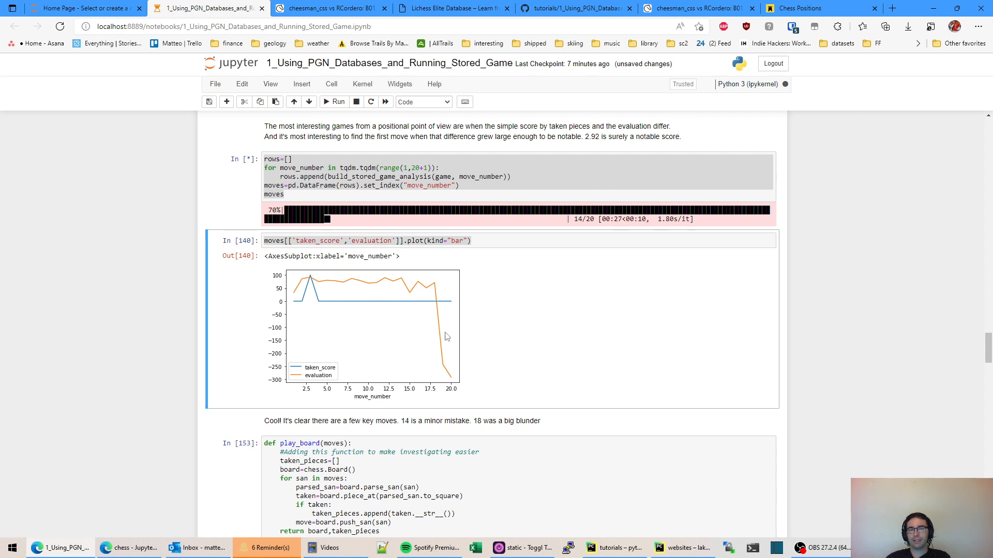
mouse_move(446, 333)
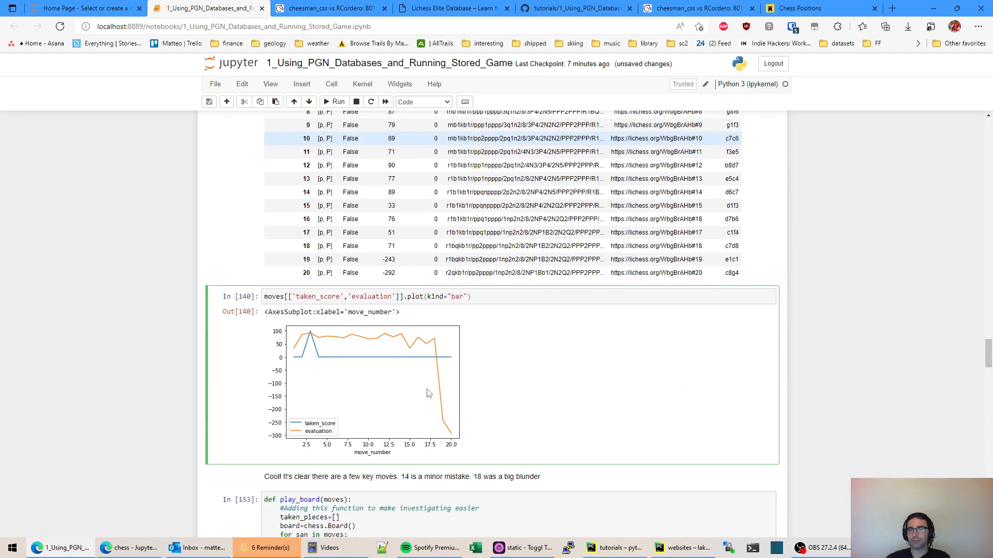
- Rerun the taken_score versus evaluation bar plot cell for moves 1 to 20
scroll(down, 3)
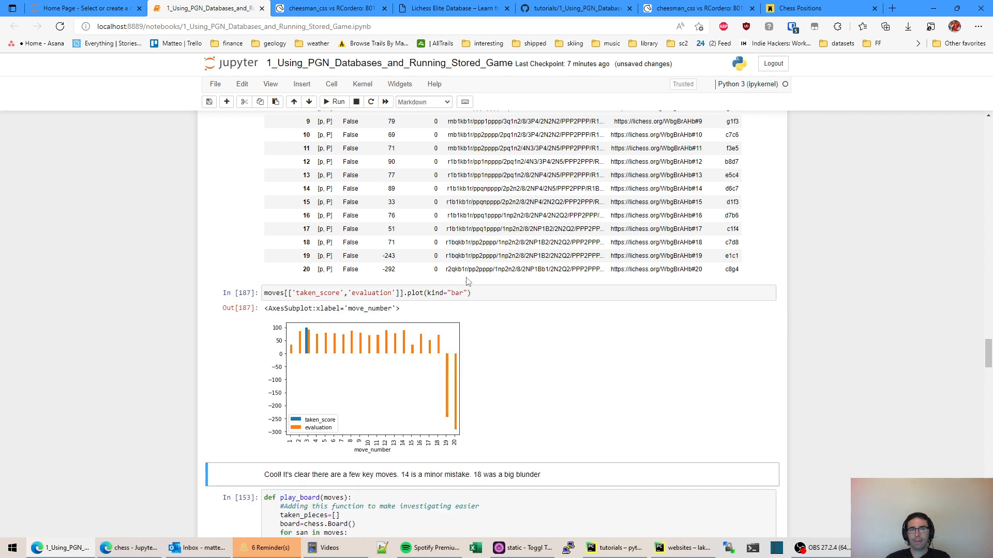
mouse_move(446, 449)
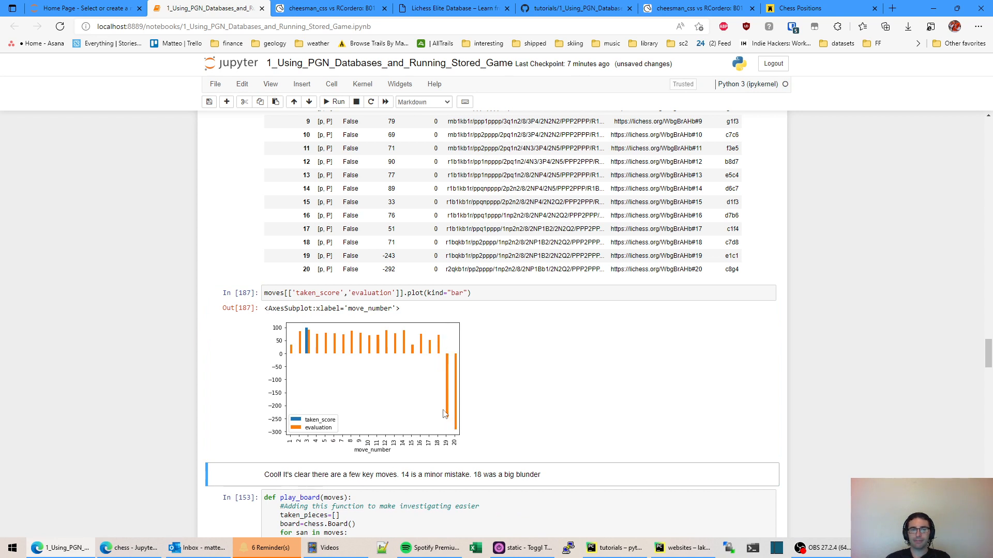
scroll(down, 3)
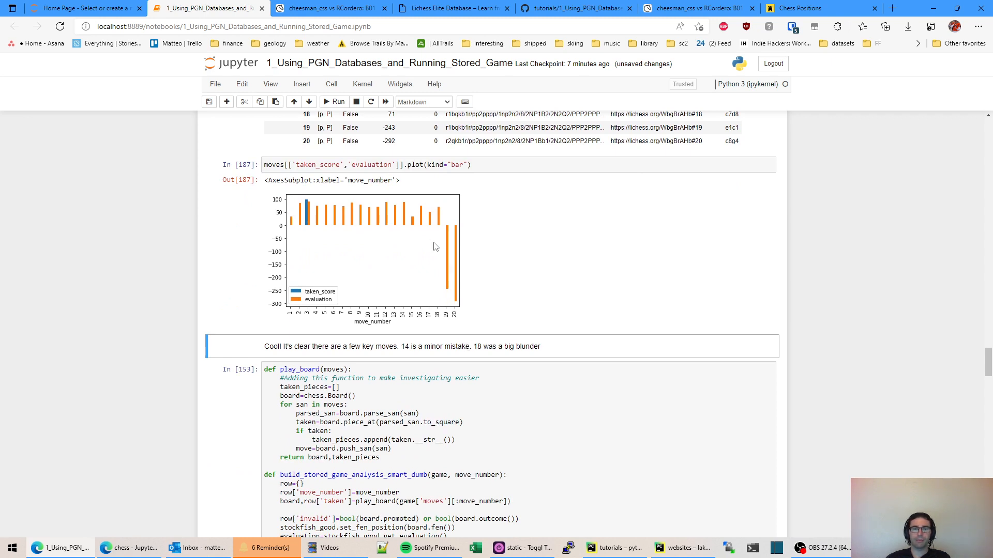
mouse_move(412, 226)
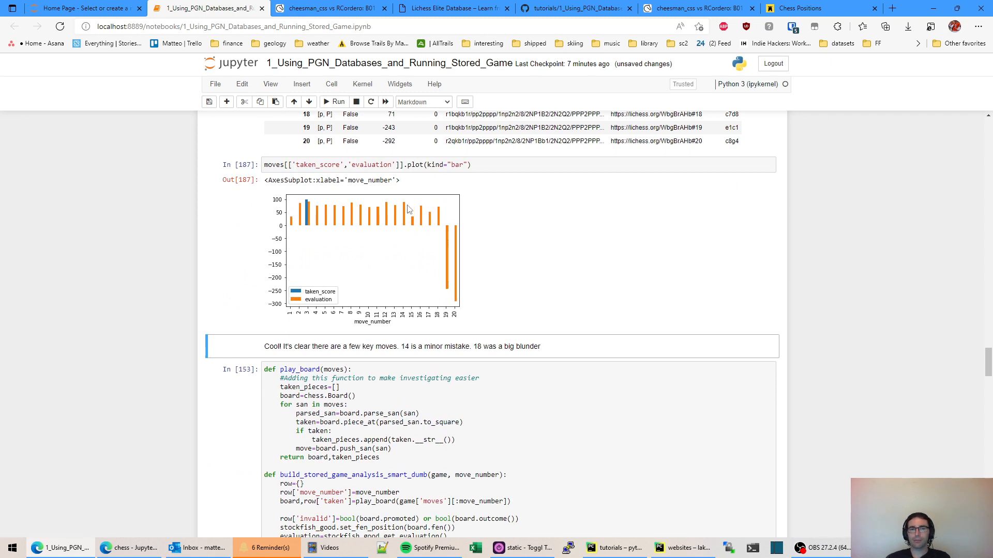
mouse_move(404, 219)
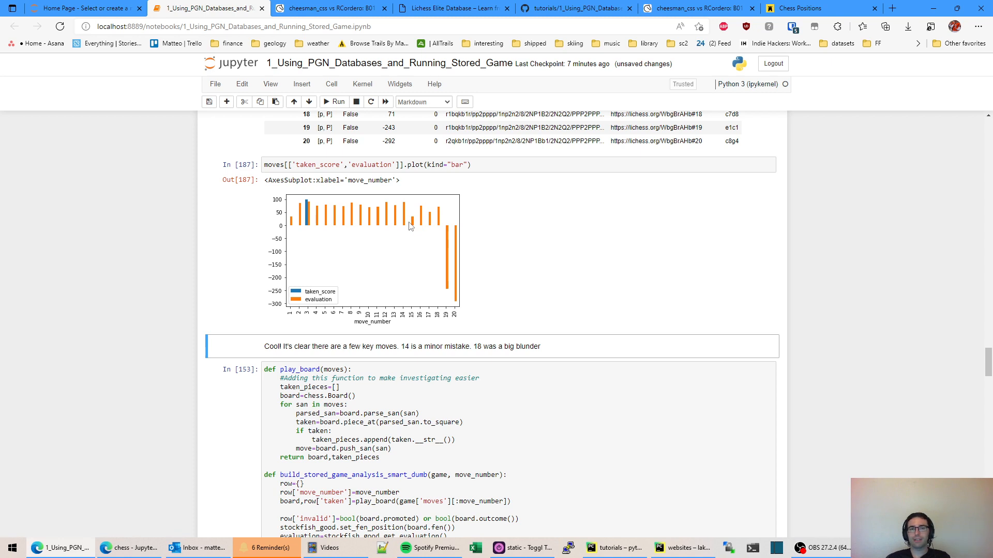
mouse_move(436, 304)
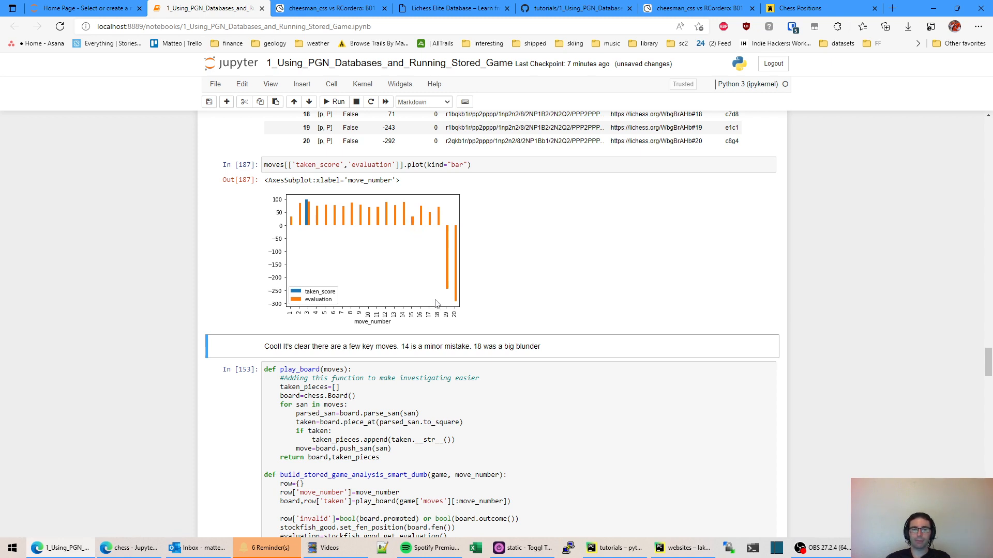
scroll(down, 3)
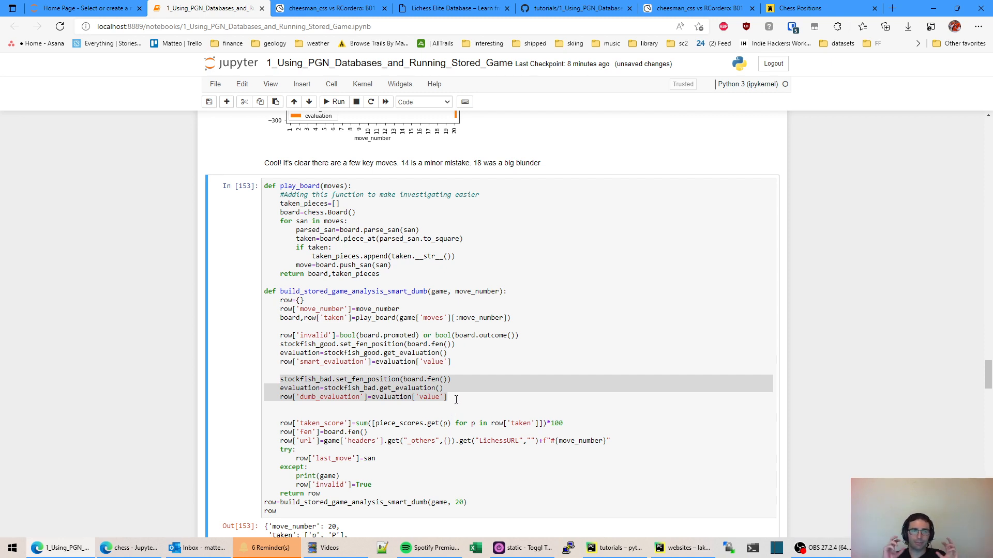
- Rerun build_stored_game_analysis_smart_dumb, giving move 20 smart -292 and dumb -12
click(446, 388)
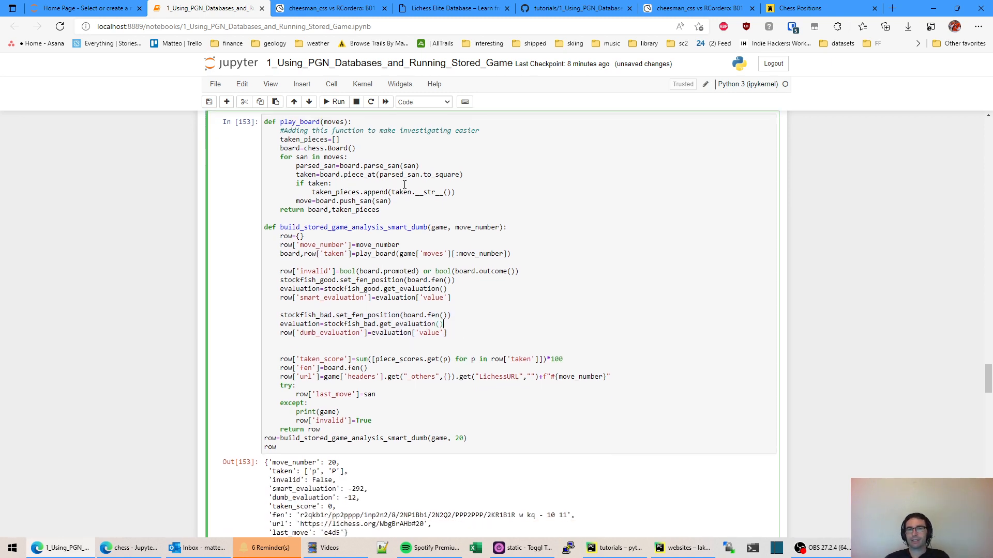
double_click(298, 121)
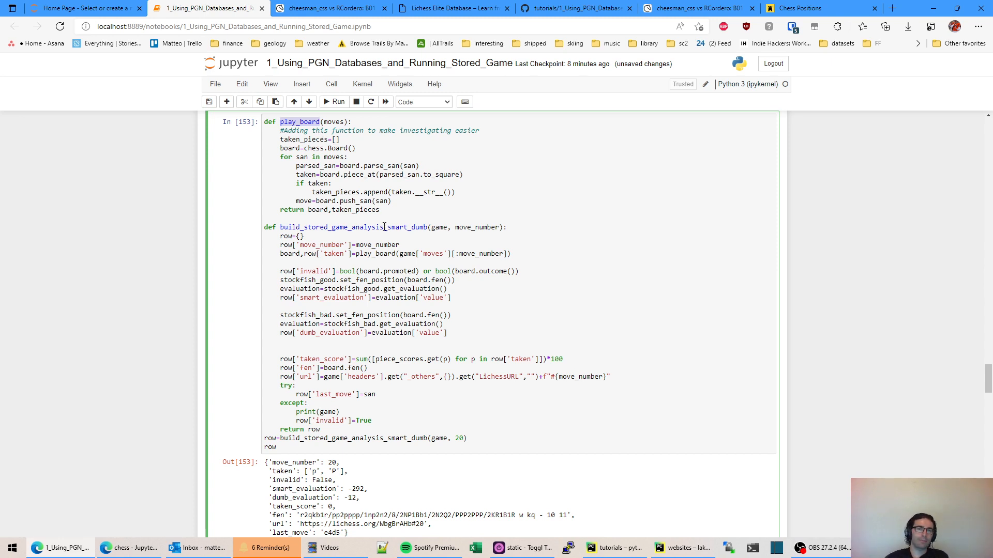
double_click(410, 226)
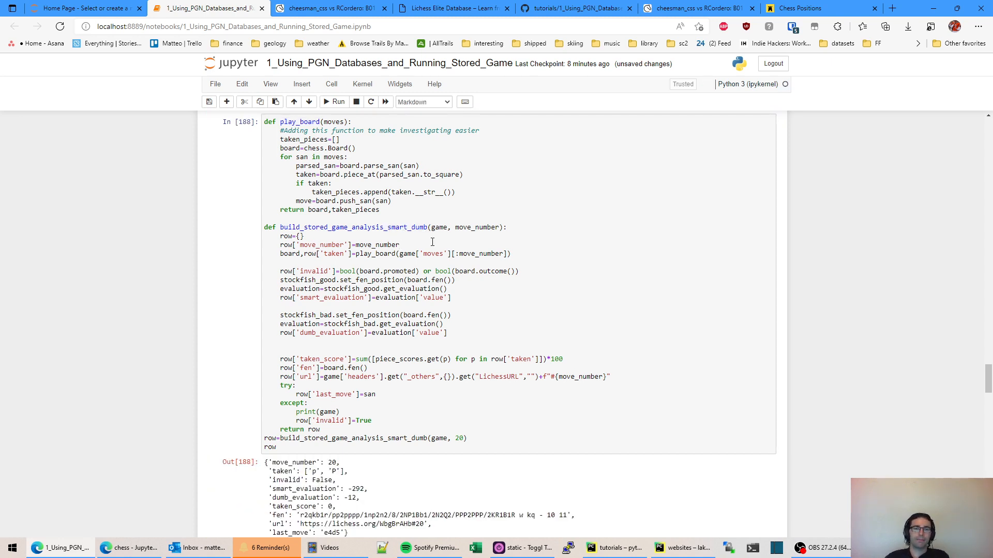
- Highlight the dumb_evaluation output and rerun the play_board cell to redraw move 20
scroll(down, 3)
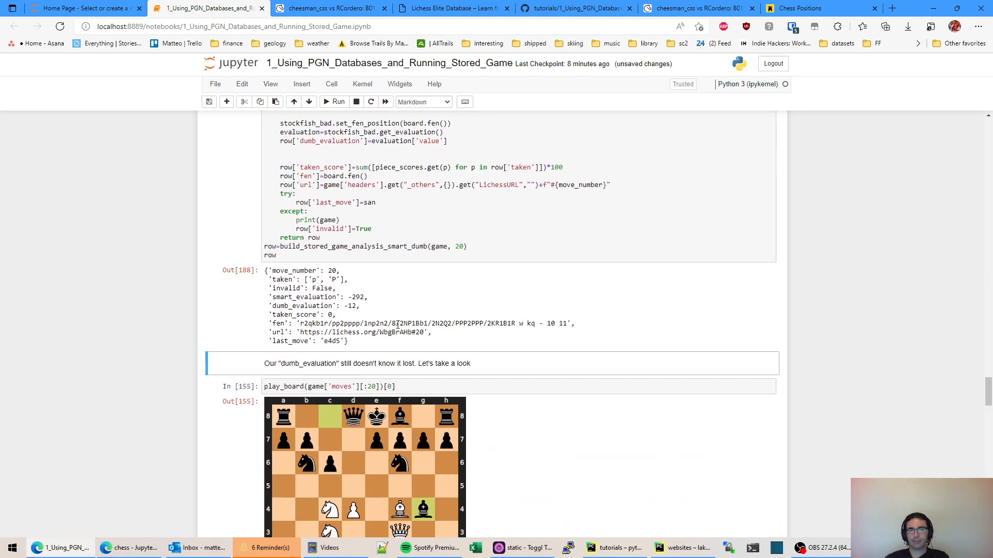
double_click(304, 297)
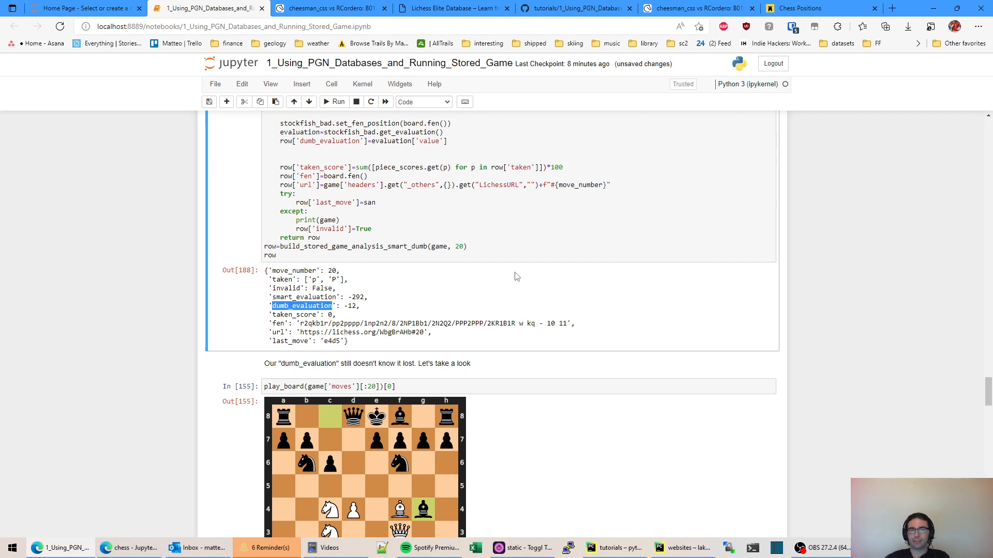
scroll(down, 3)
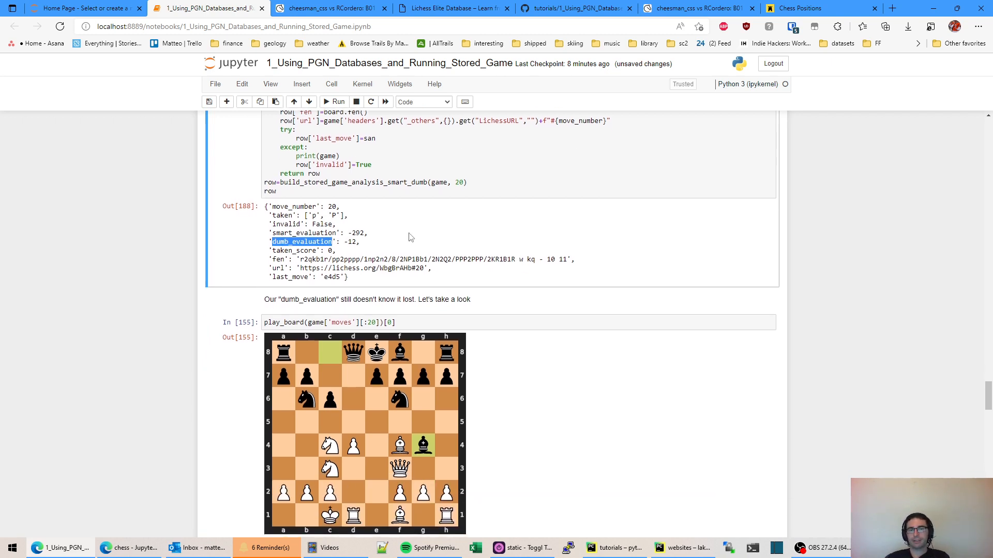
mouse_move(298, 241)
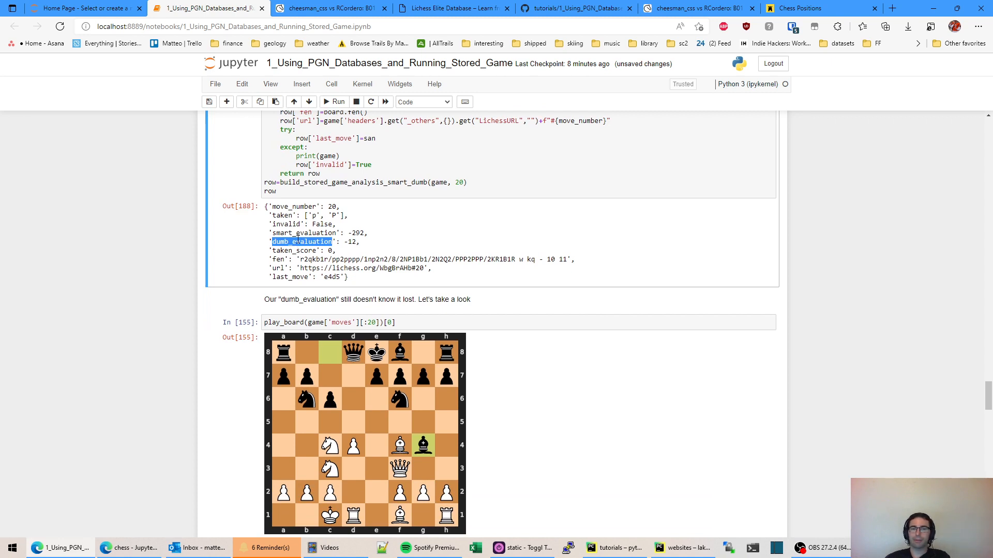
mouse_move(306, 252)
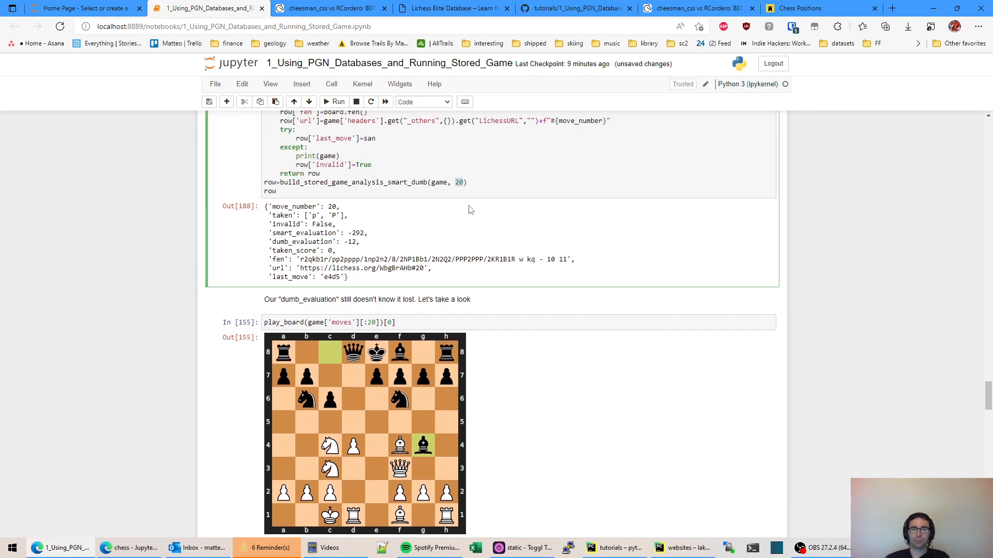
click(476, 321)
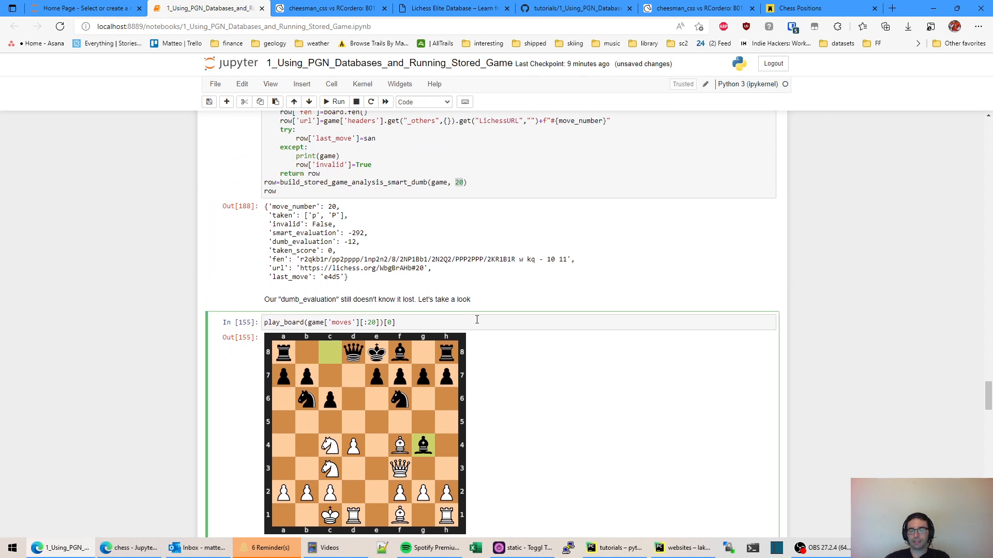
click(339, 101)
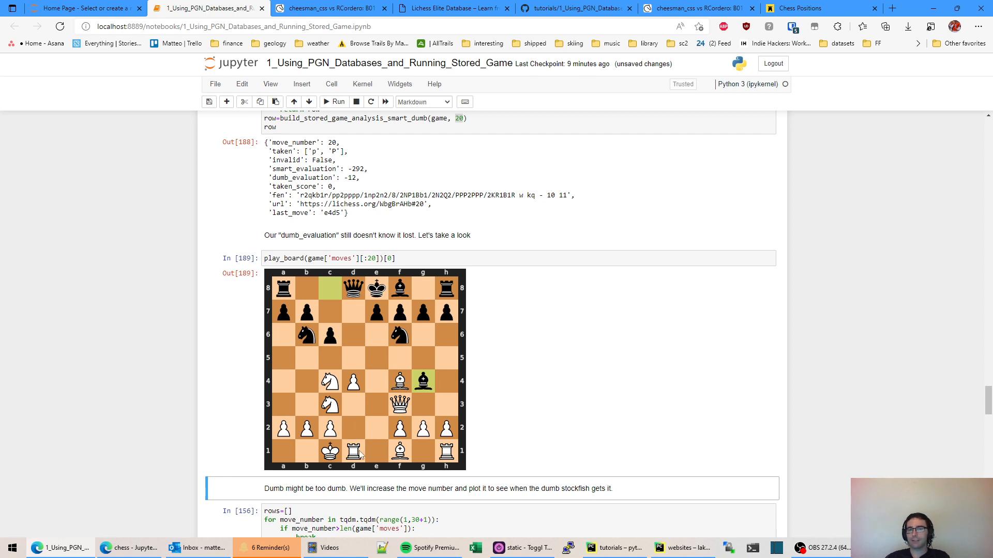
- Rerun the move-20 board cell and start the 30-move smart-and-dumb evaluation loop
double_click(355, 169)
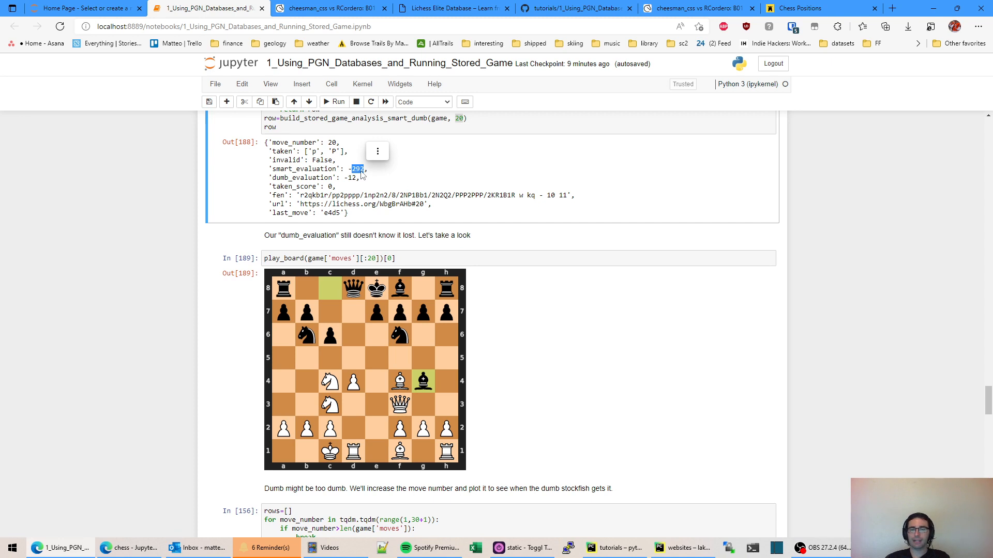
scroll(down, 3)
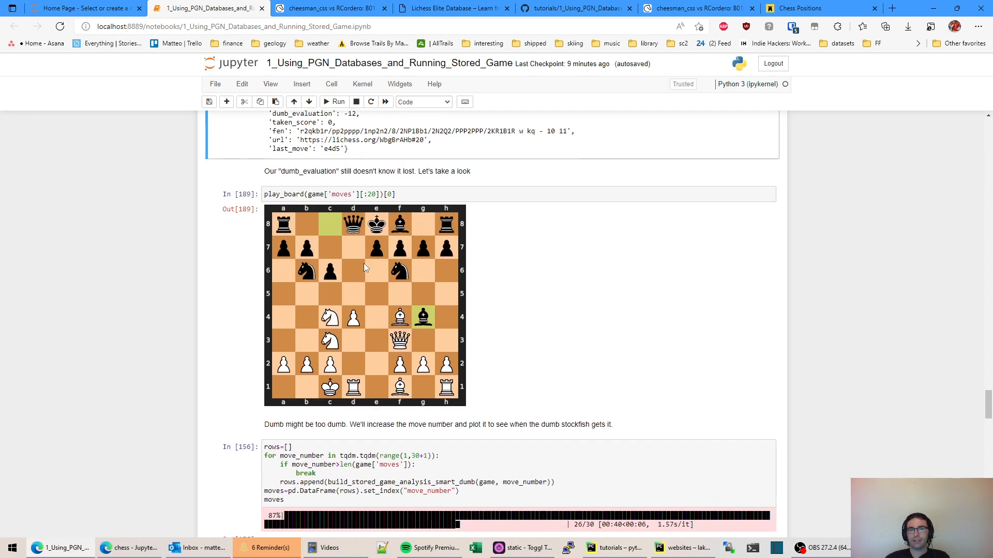
click(393, 194)
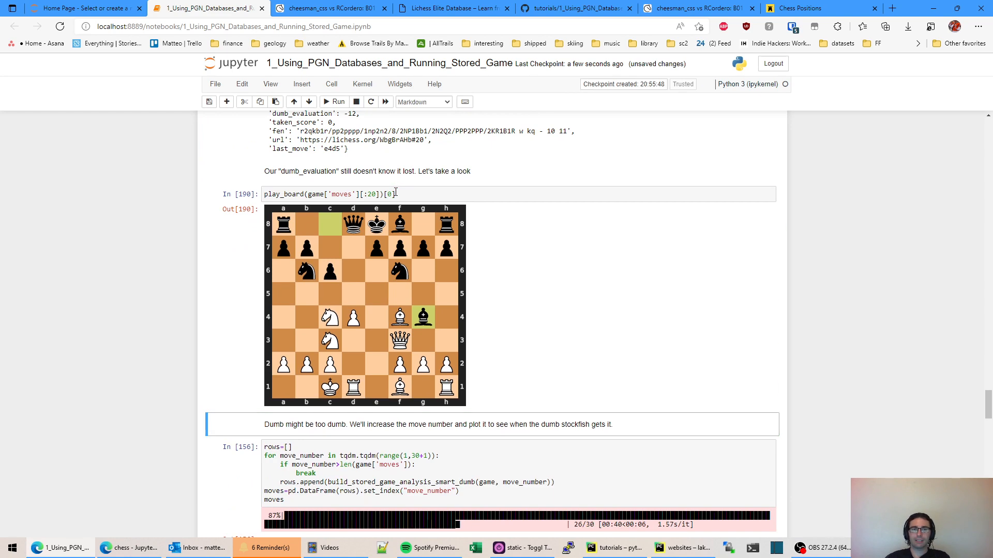
scroll(down, 3)
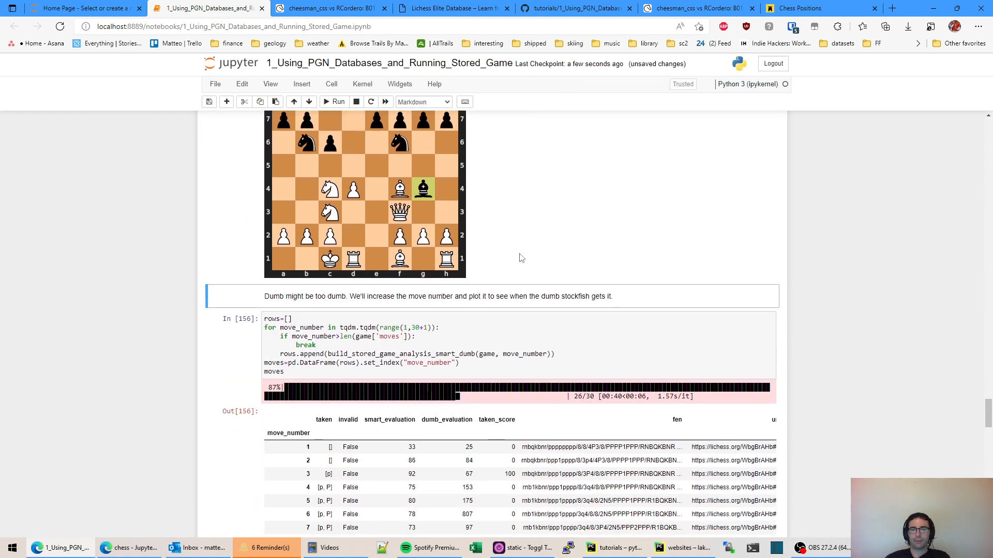
scroll(down, 3)
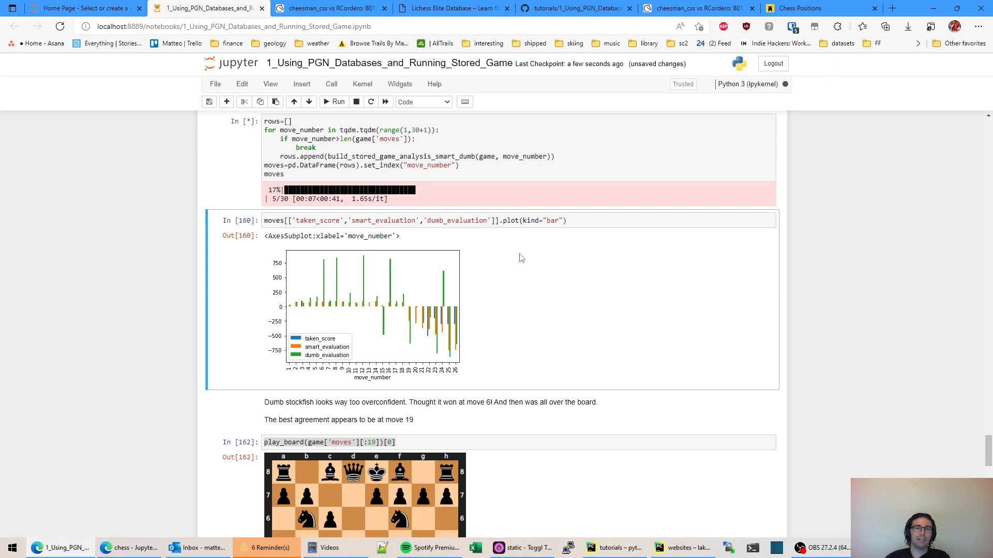
mouse_move(335, 293)
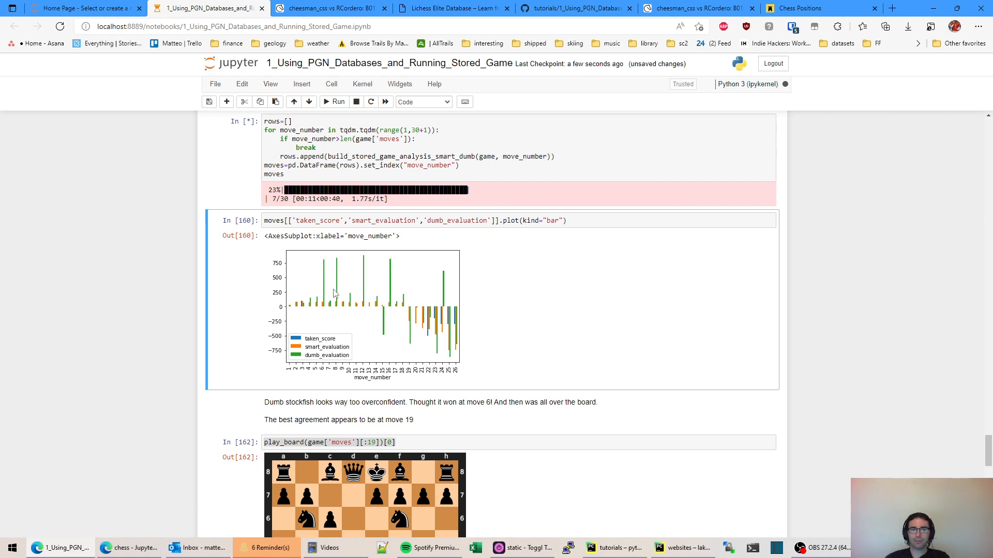
mouse_move(348, 279)
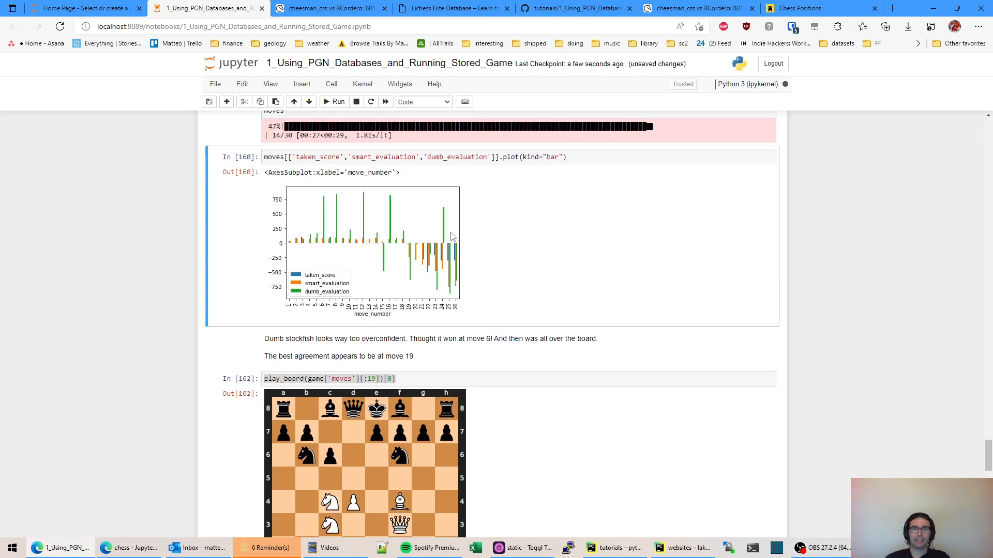
- Let the loop finish at move 26, review the move-19 board, then return to the plot
scroll(down, 3)
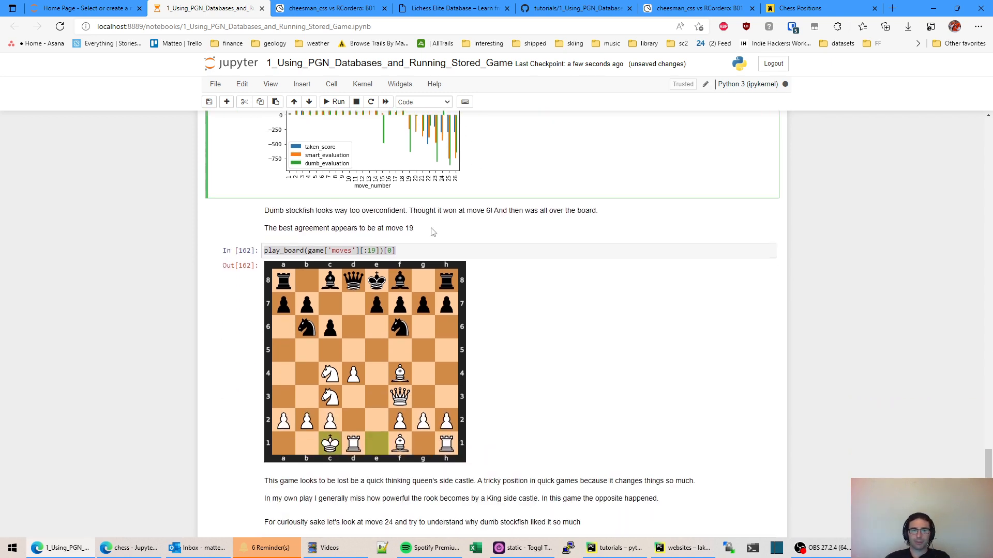
scroll(down, 3)
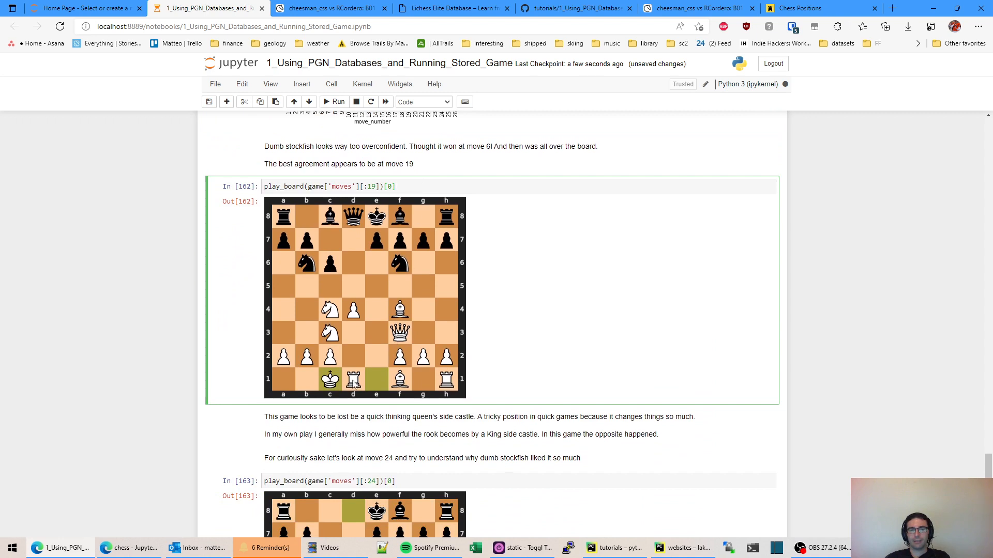
mouse_move(277, 386)
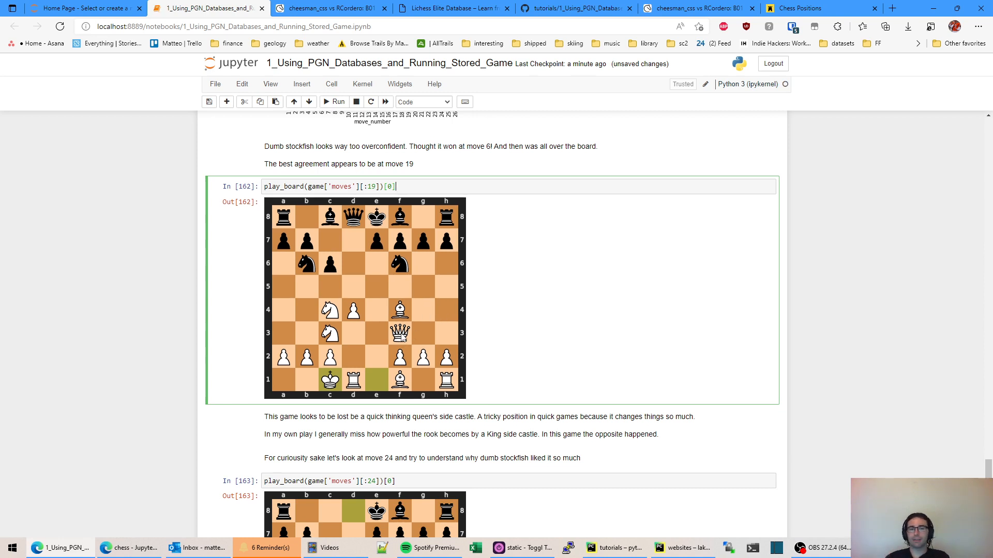
scroll(down, 3)
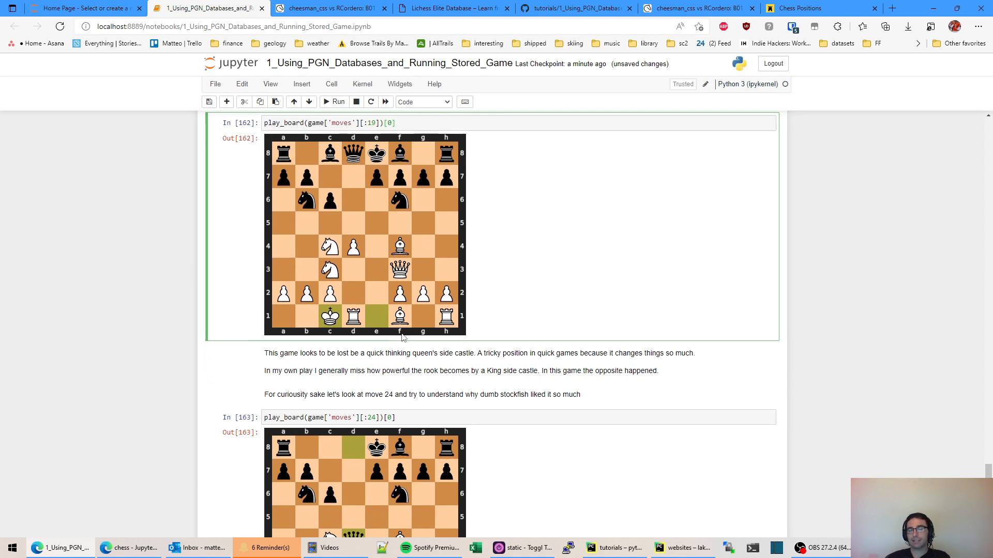
scroll(down, 3)
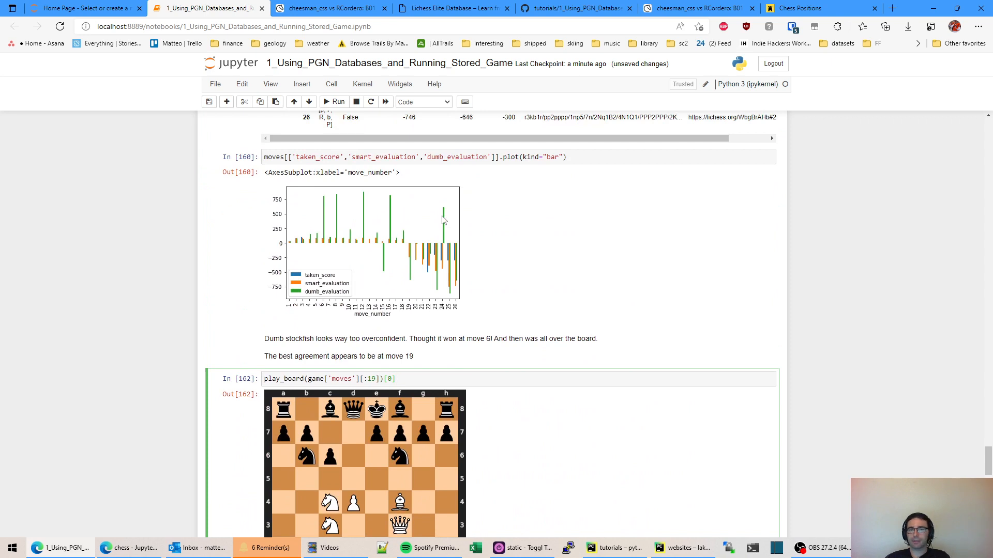
scroll(down, 3)
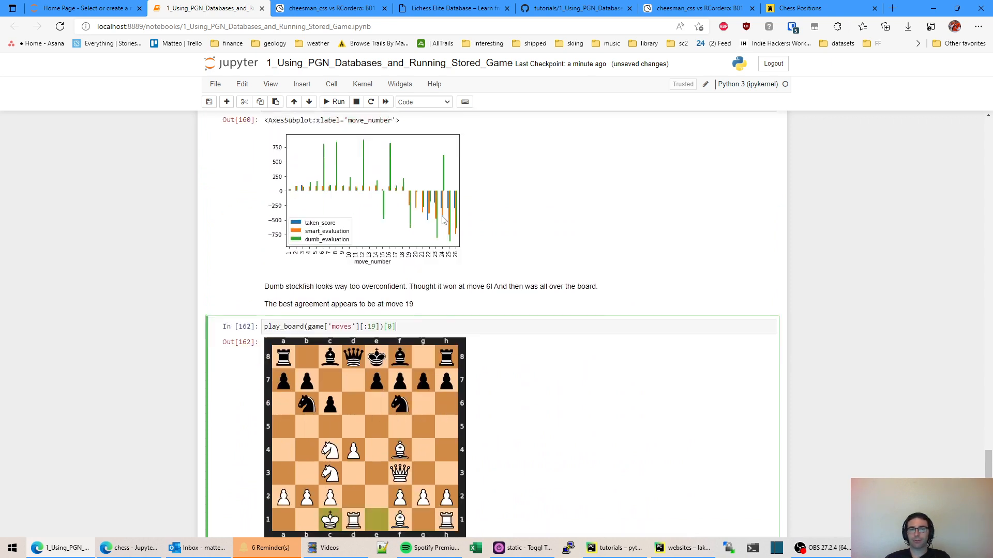
scroll(down, 3)
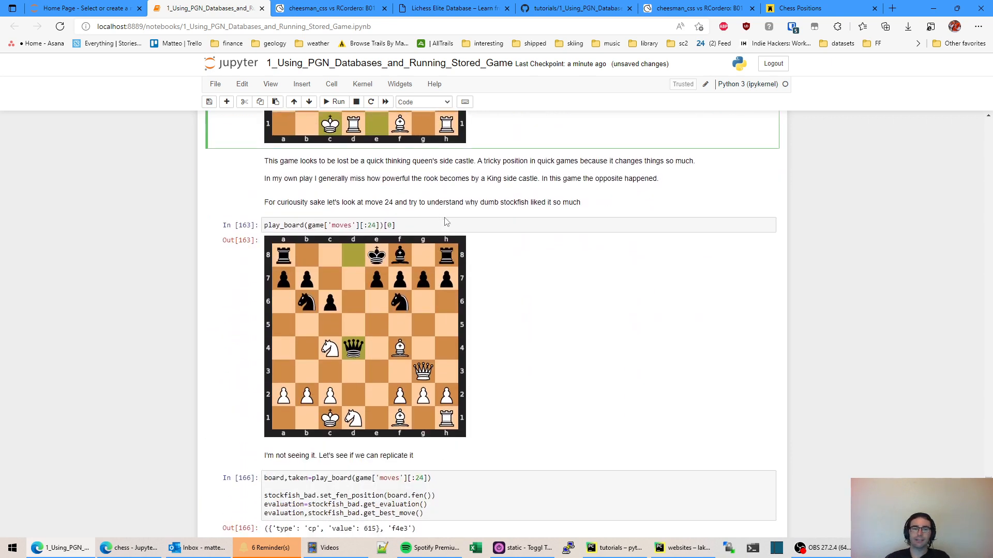
mouse_move(386, 343)
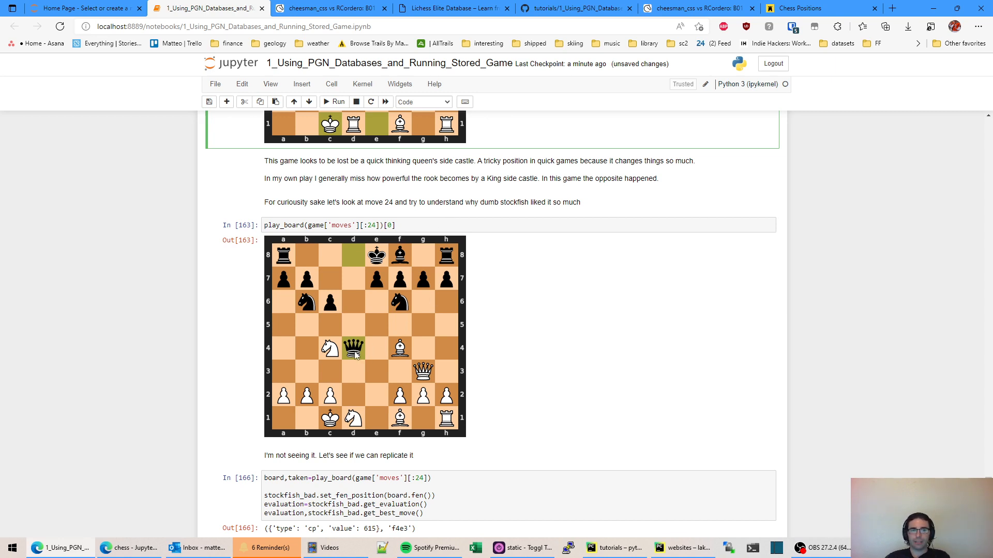
scroll(down, 3)
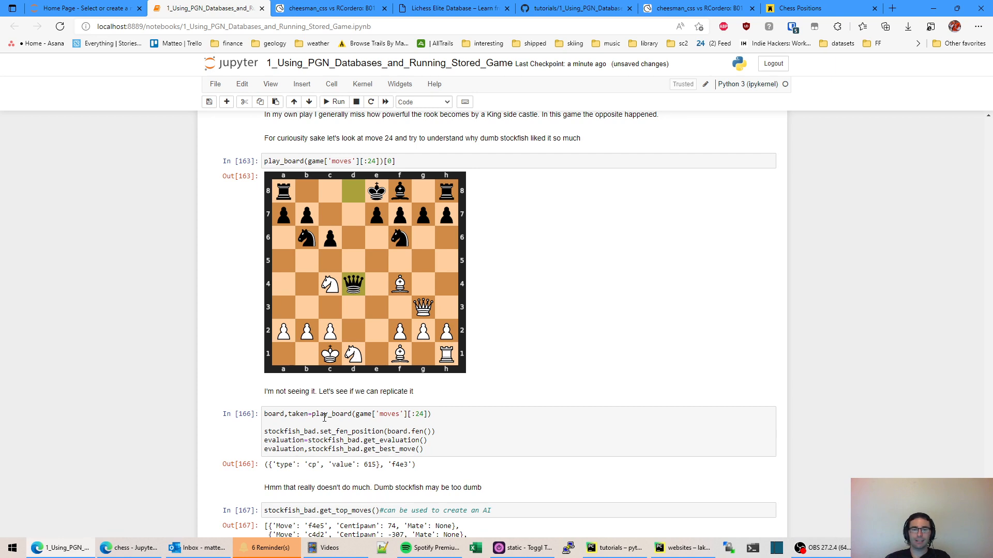
scroll(down, 3)
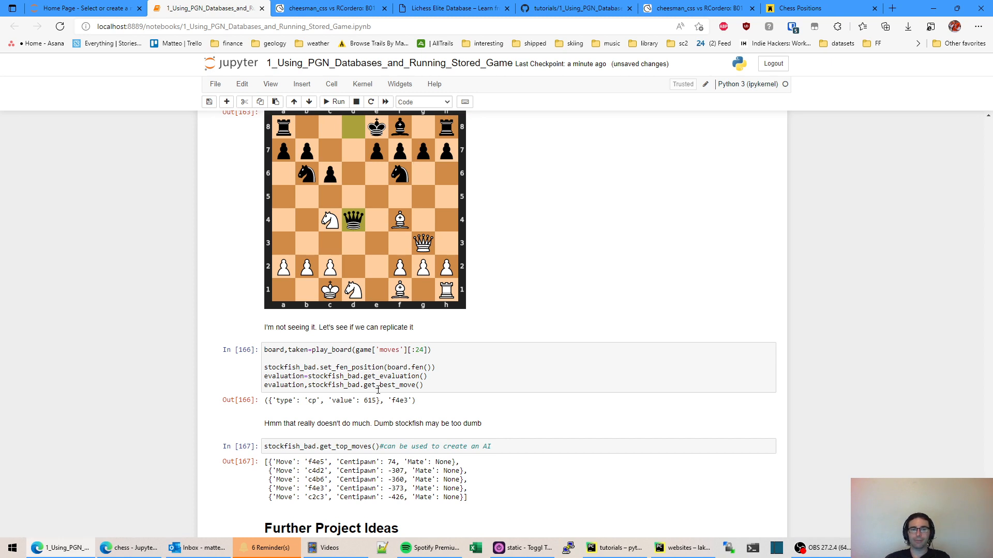
click(376, 385)
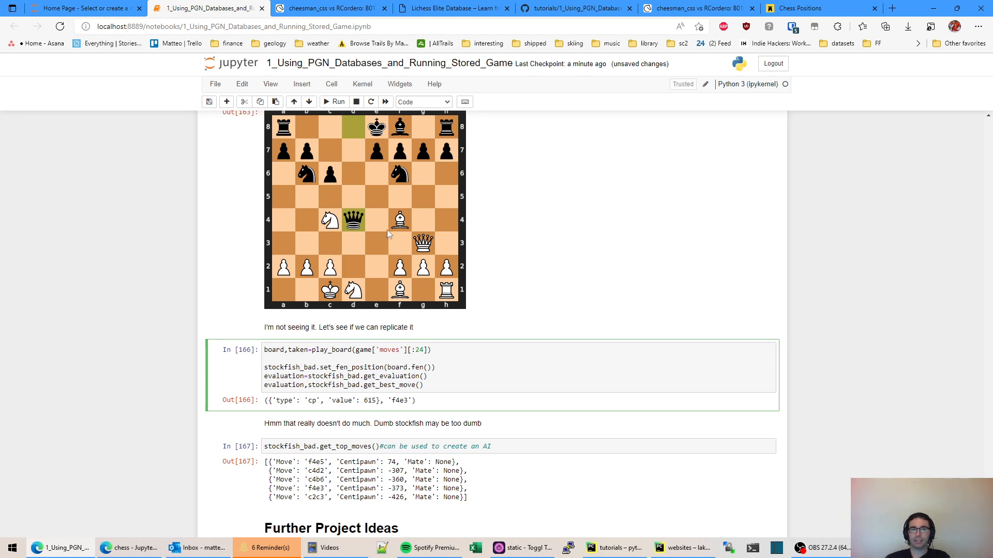
mouse_move(372, 249)
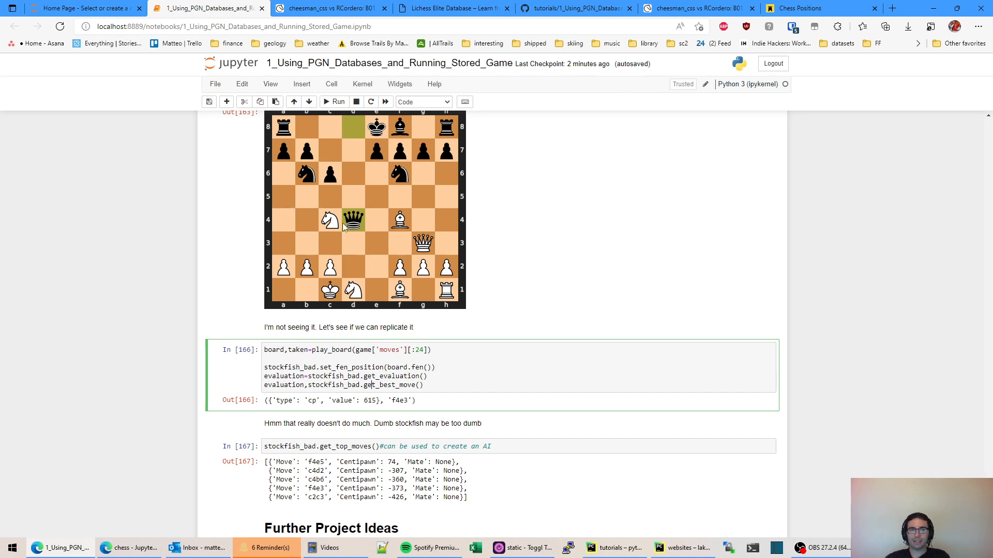
mouse_move(315, 172)
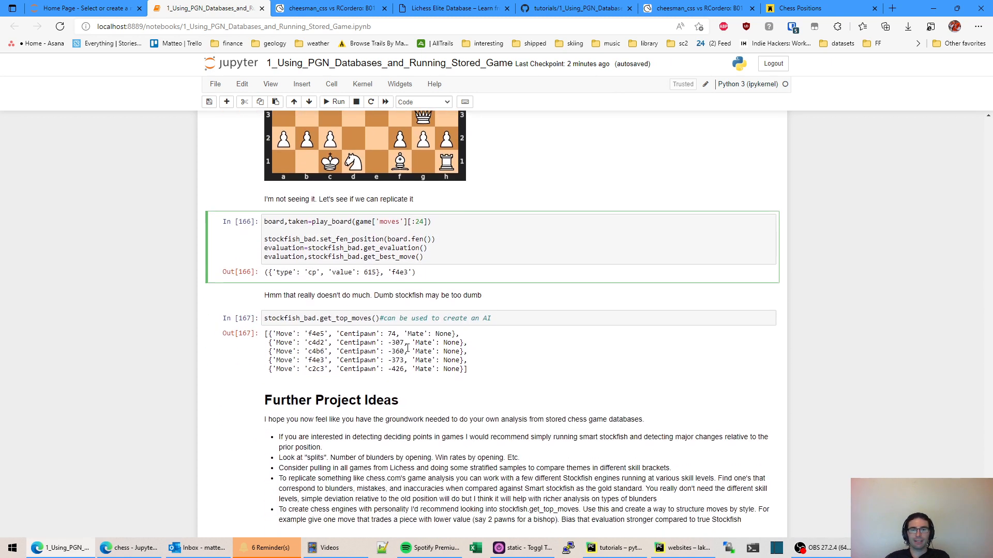
mouse_move(403, 343)
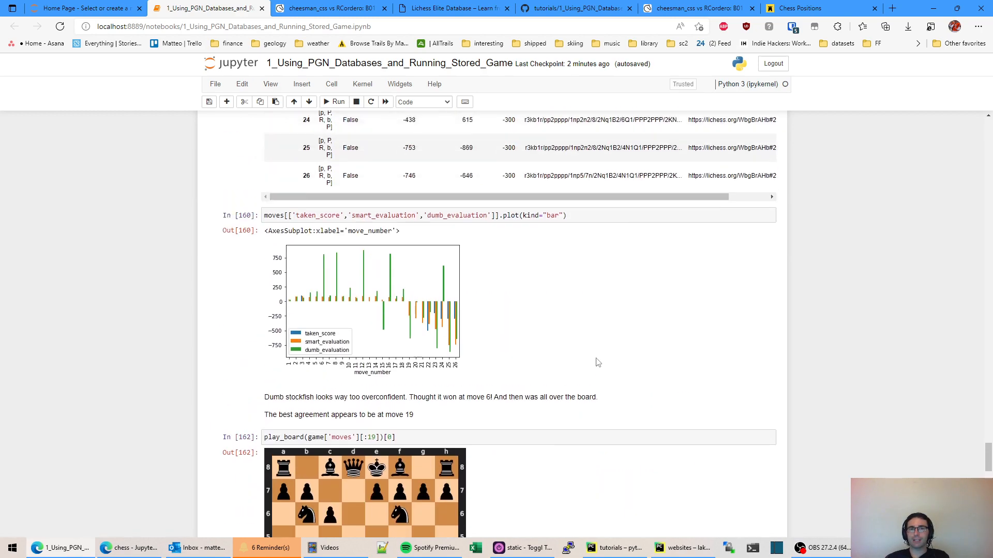
scroll(down, 3)
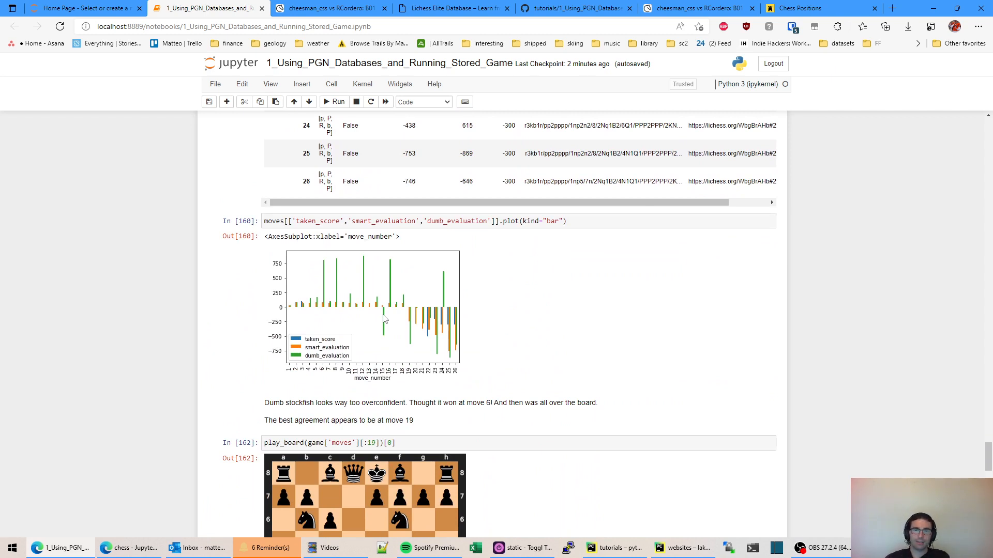
scroll(down, 3)
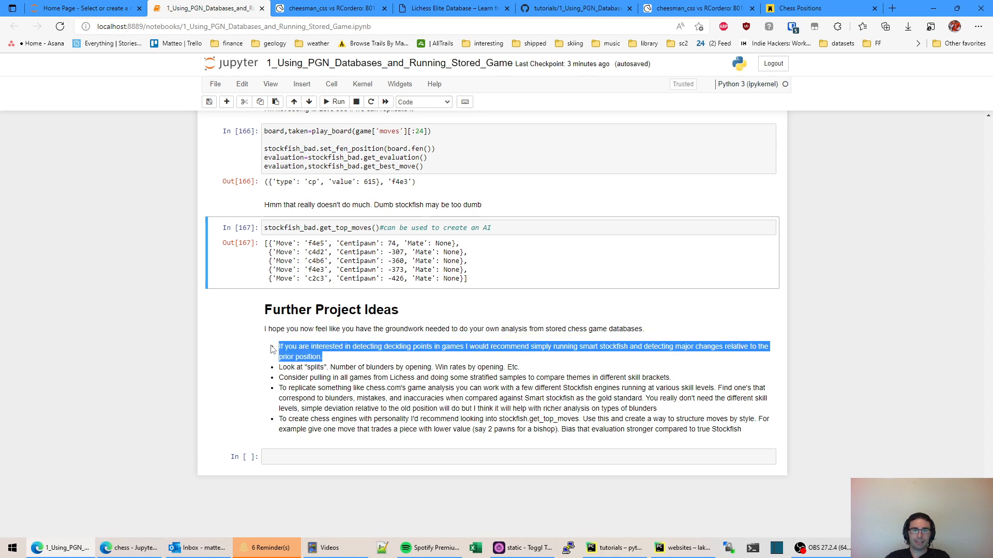
click(421, 101)
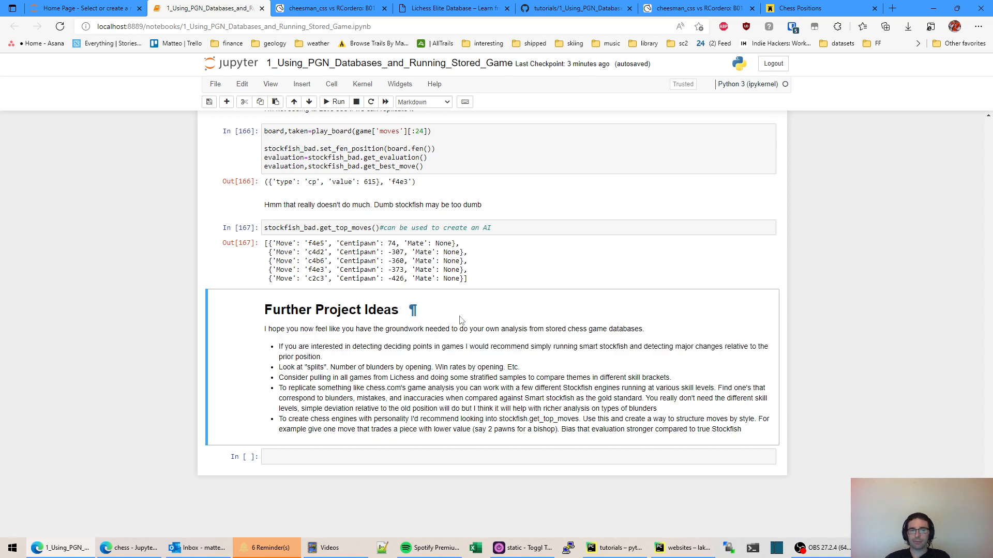
mouse_move(386, 378)
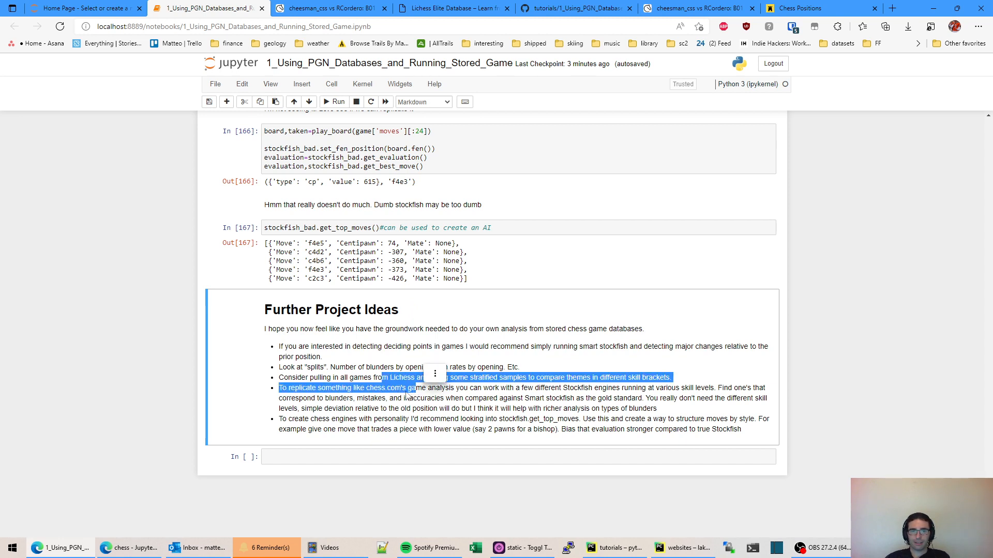
click(397, 388)
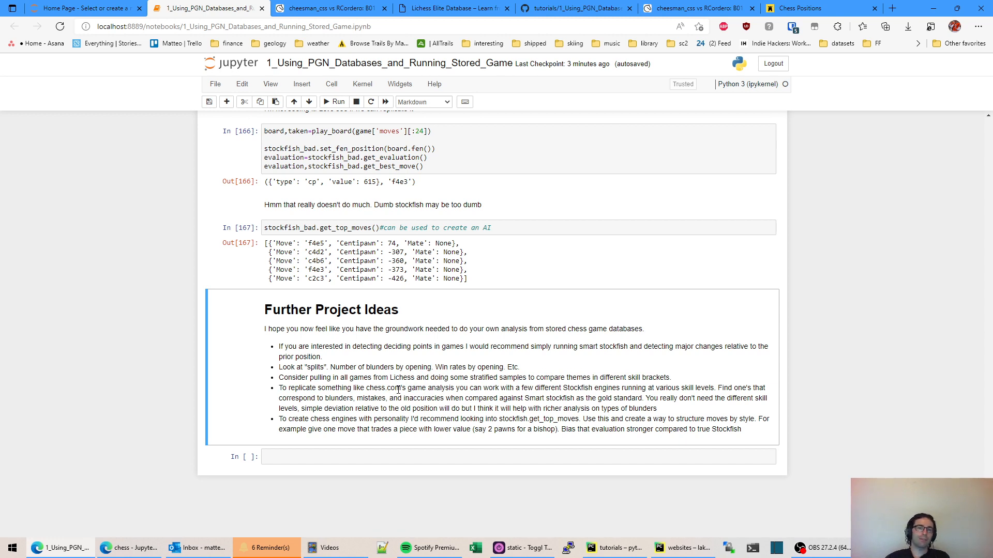
mouse_move(346, 244)
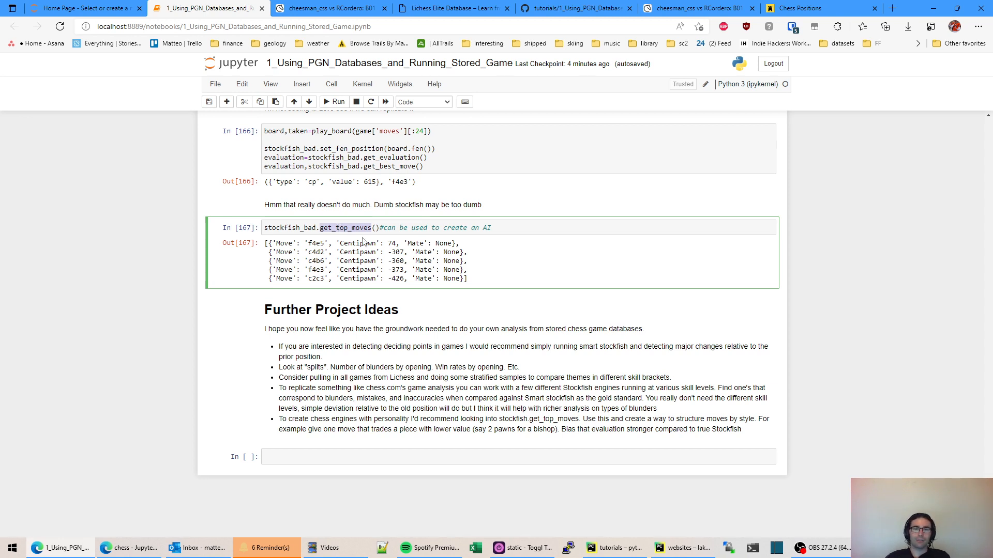
drag(395, 243, 395, 260)
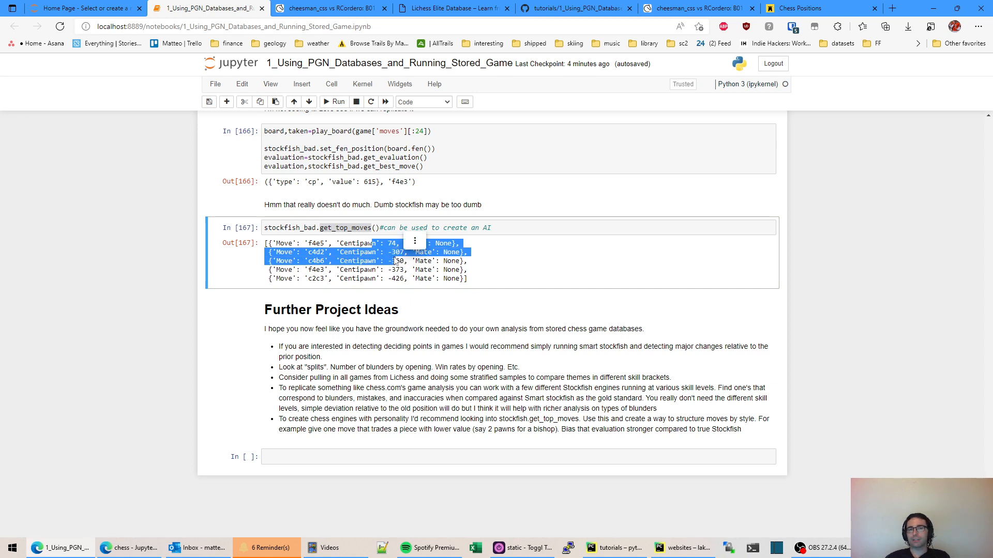